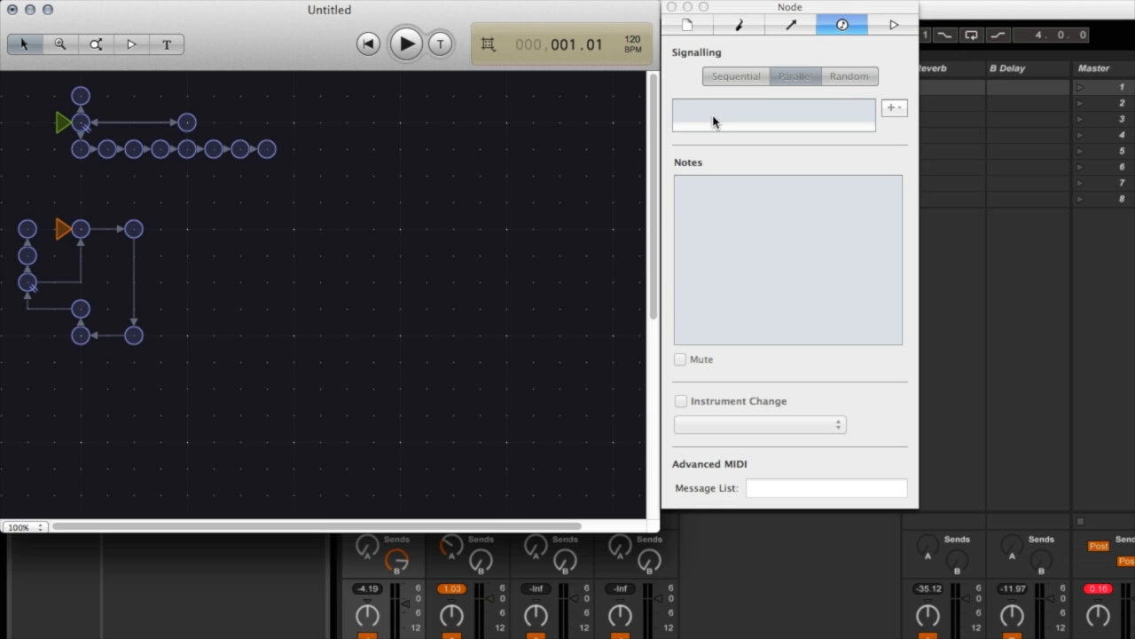
mouse_move(709, 111)
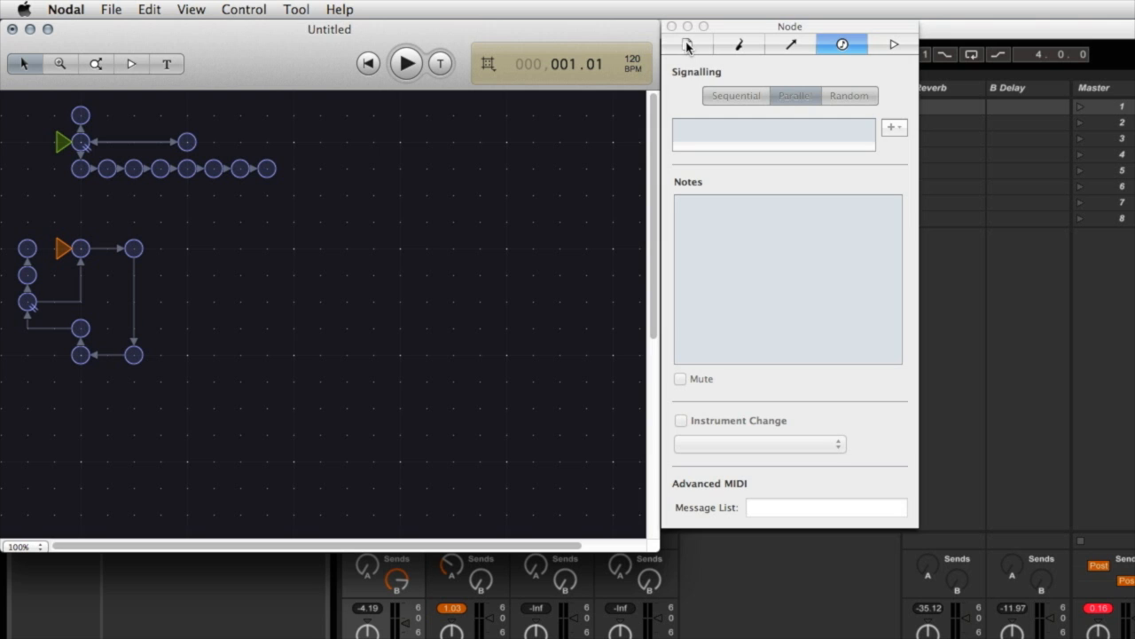
Step: Switch the inspector to the Document network pane showing tempo and MIDI sync lists
click(688, 45)
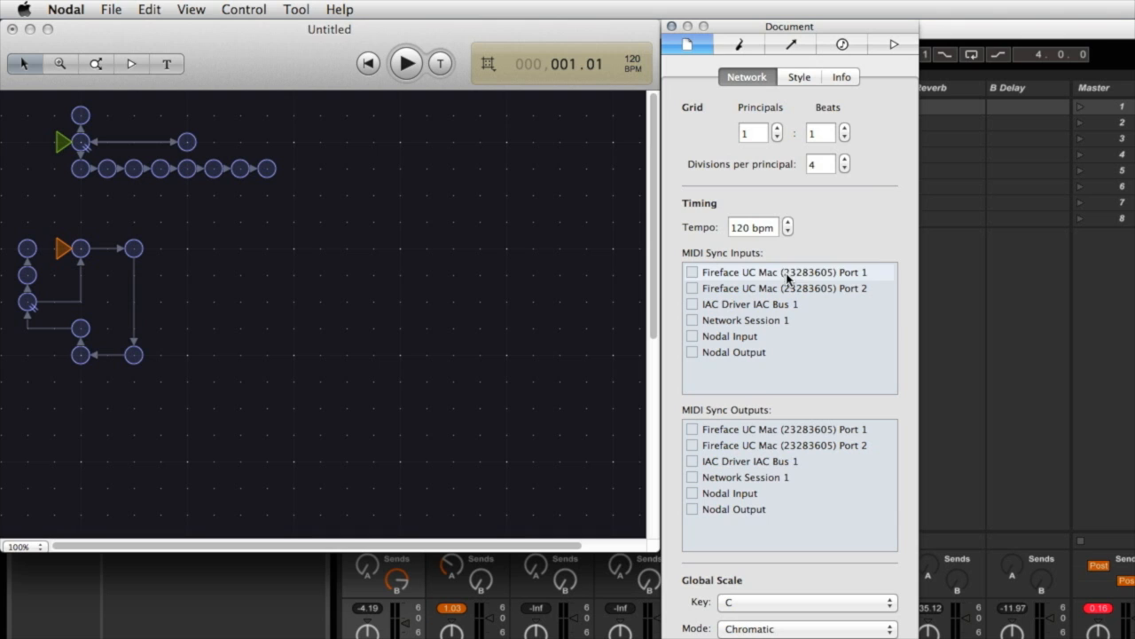
mouse_move(778, 424)
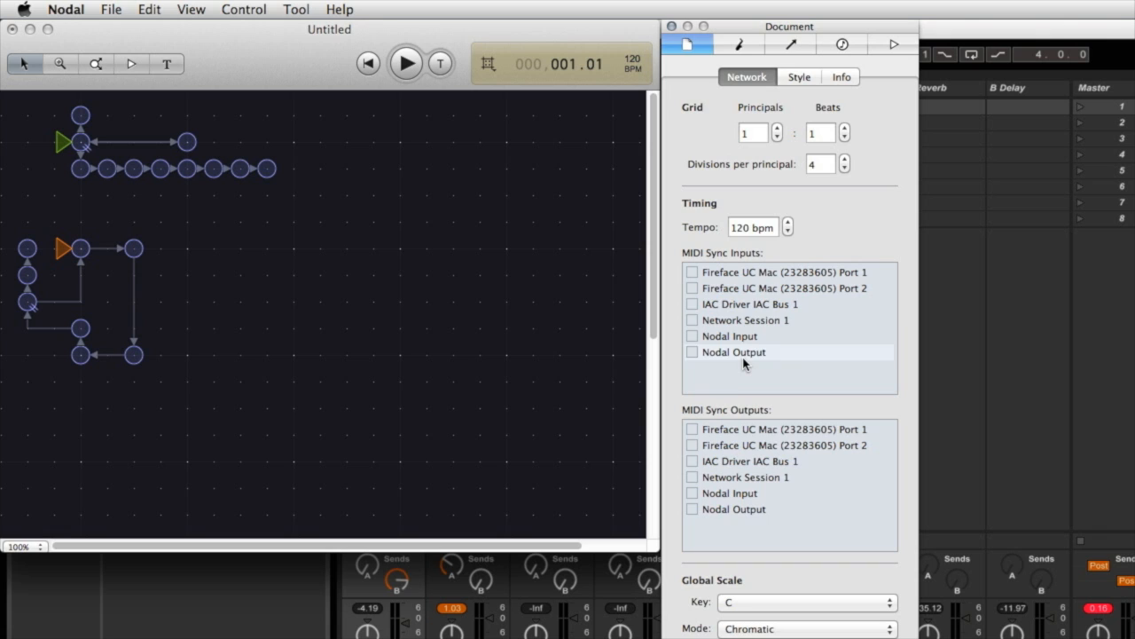
mouse_move(744, 364)
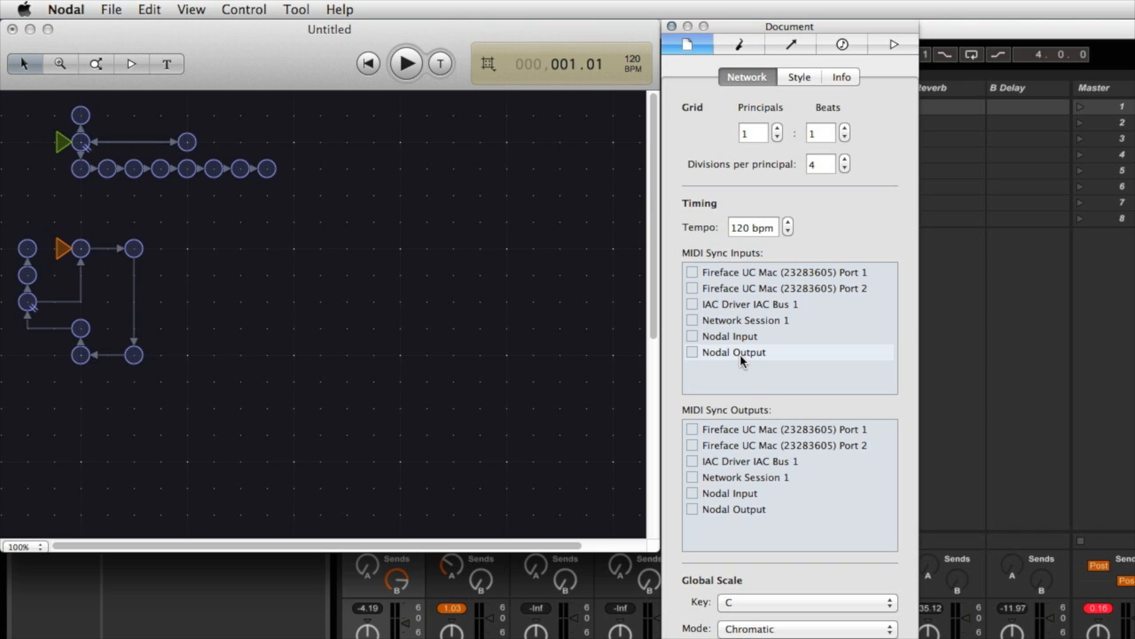
mouse_move(593, 291)
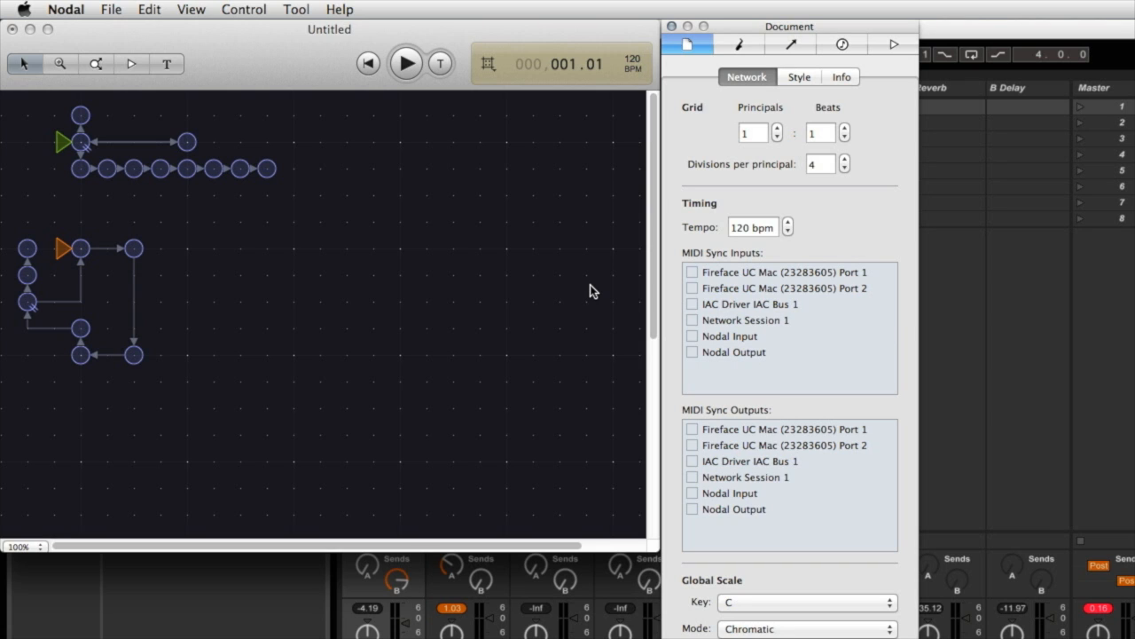
mouse_move(594, 291)
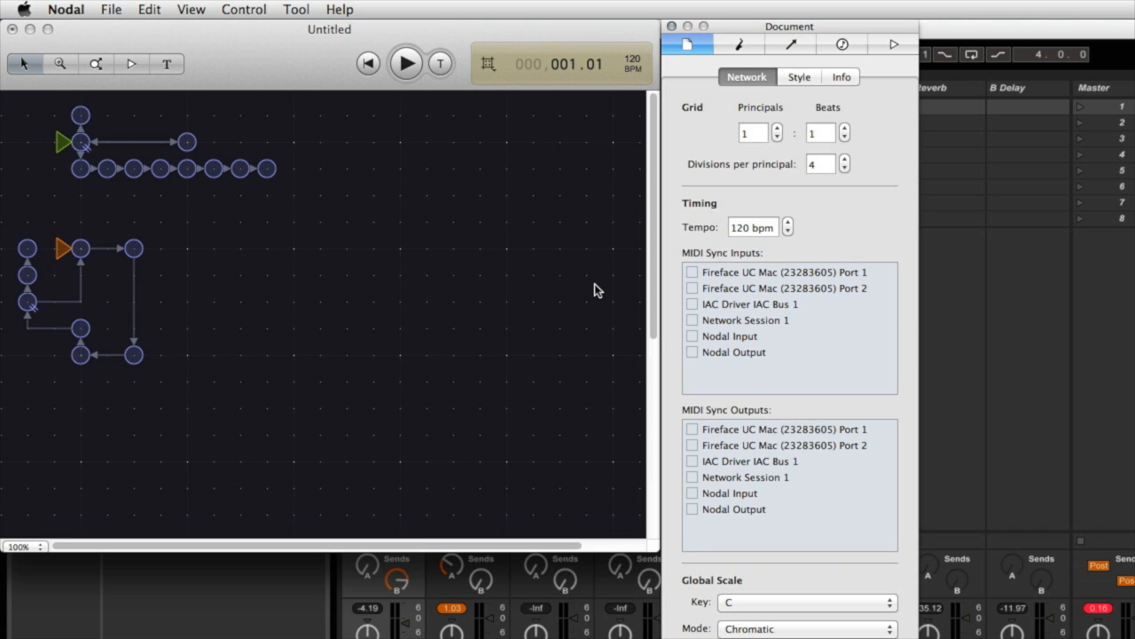
mouse_move(621, 290)
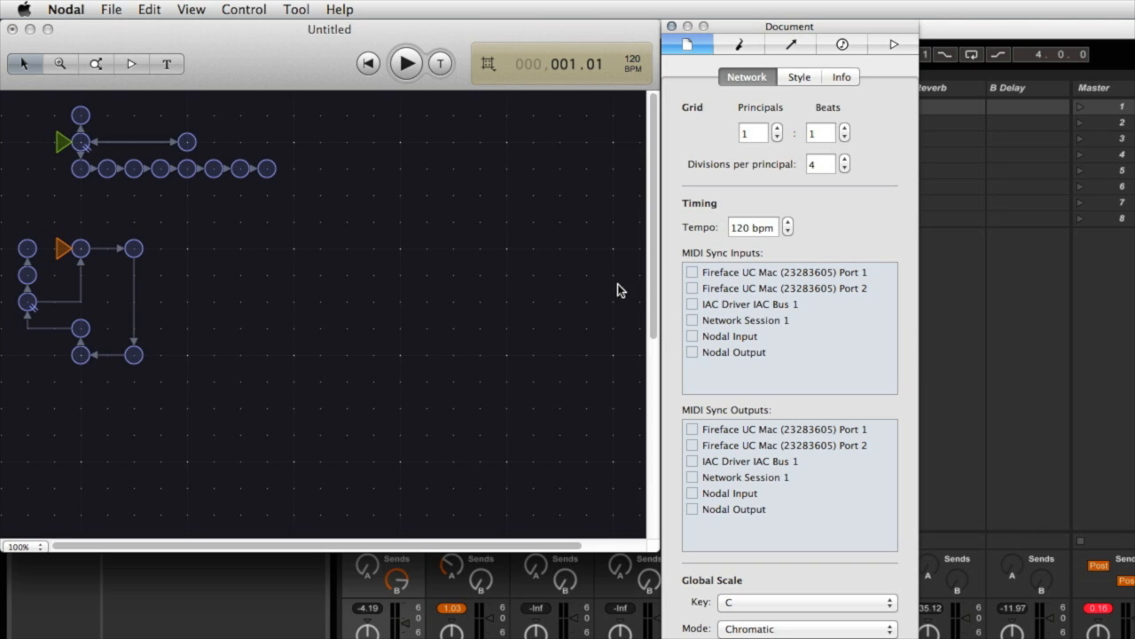
mouse_move(734, 266)
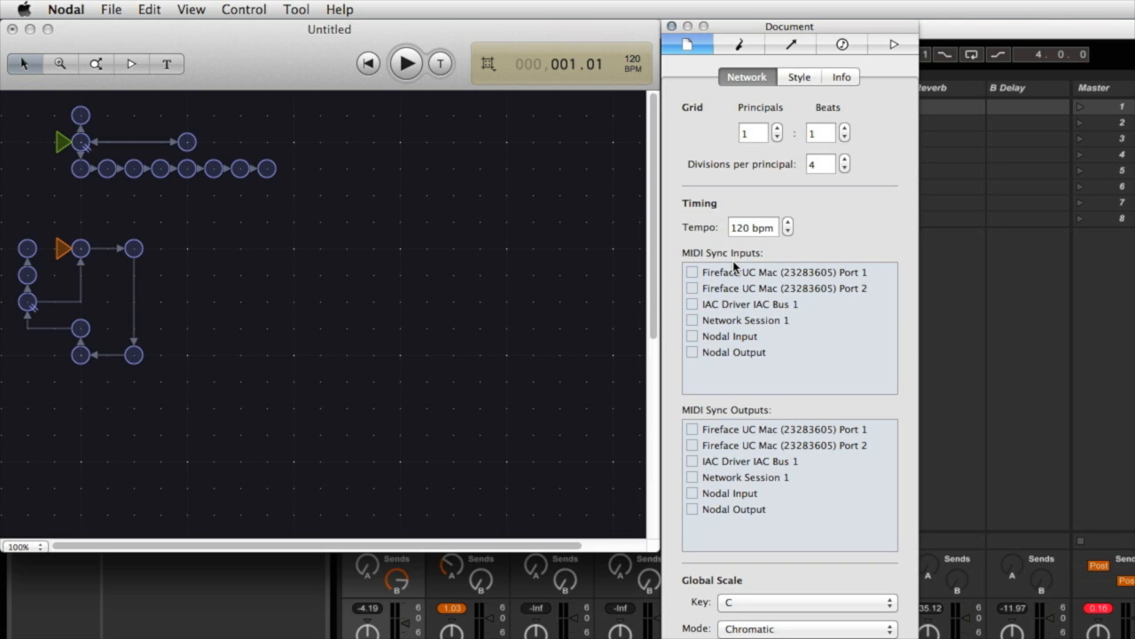
mouse_move(753, 264)
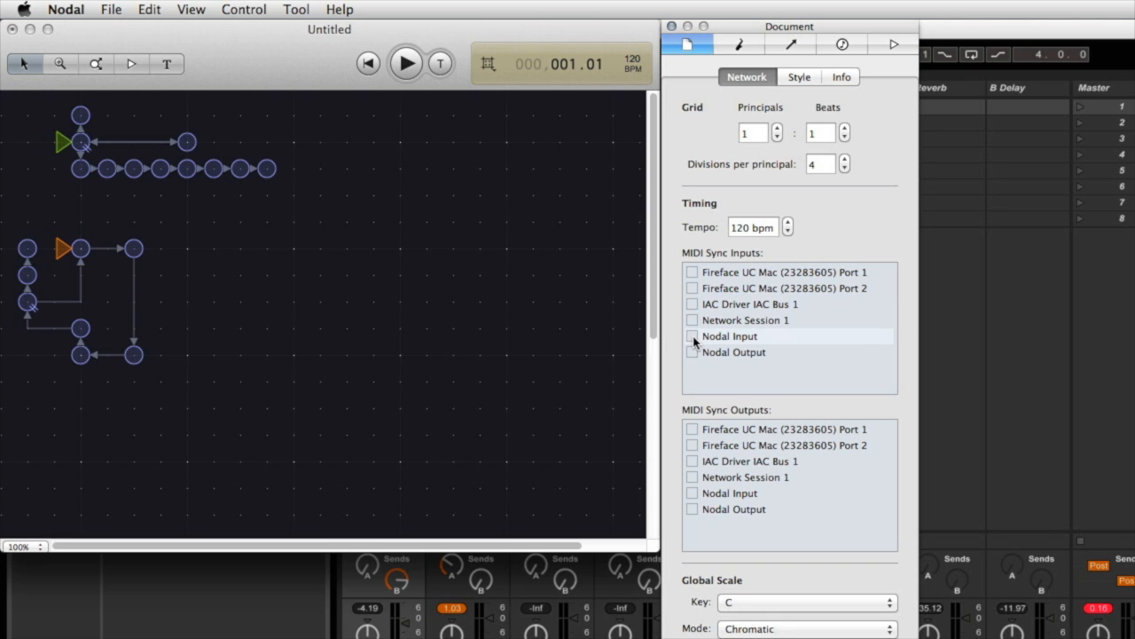
Step: Enable Nodal Input under MIDI Sync Inputs
click(692, 336)
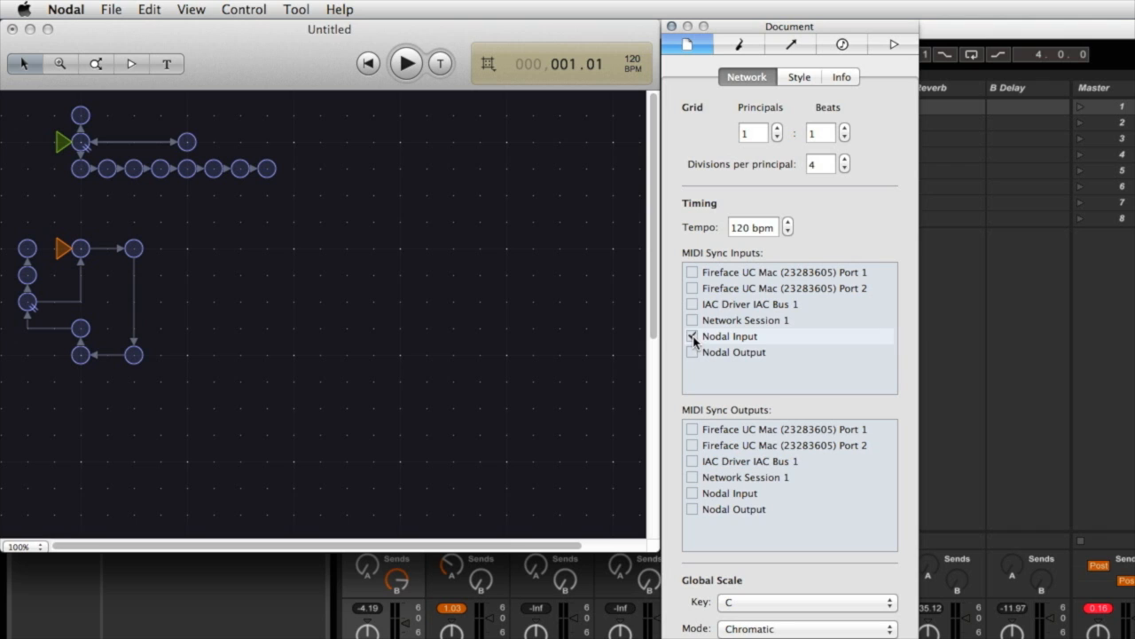
click(692, 335)
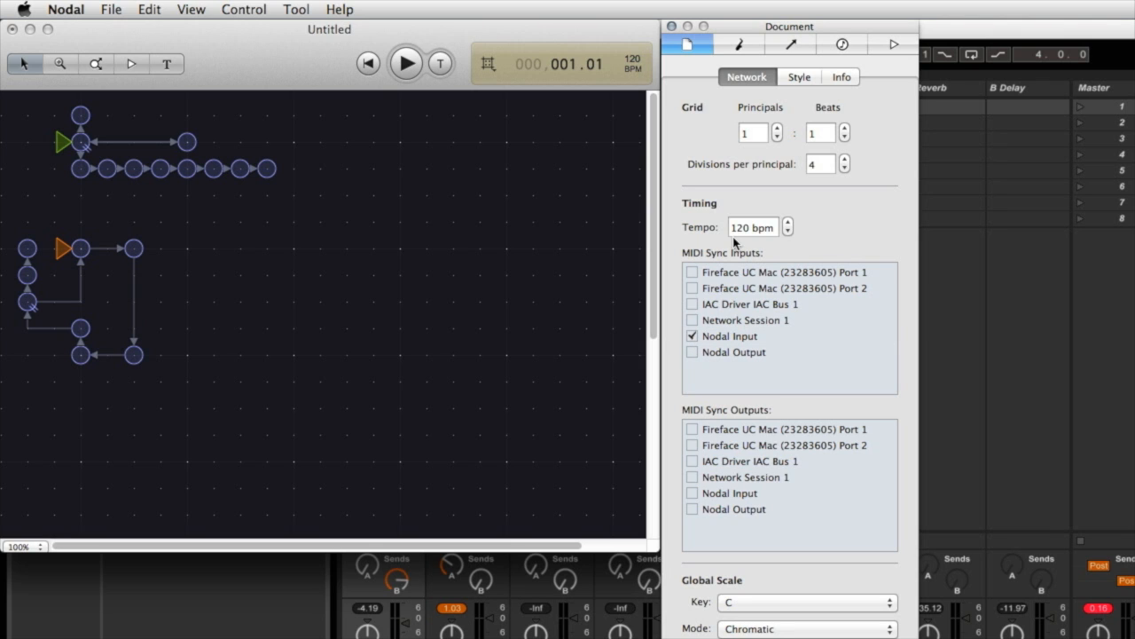
mouse_move(890, 91)
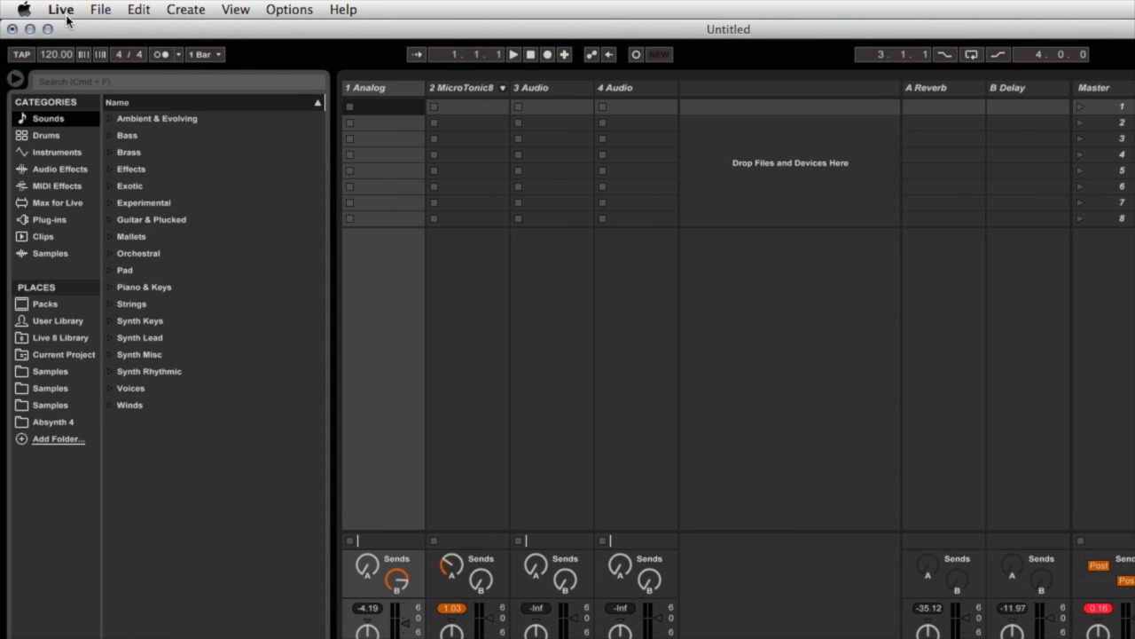
Step: Choose Live > Preferences from the menu bar
click(61, 10)
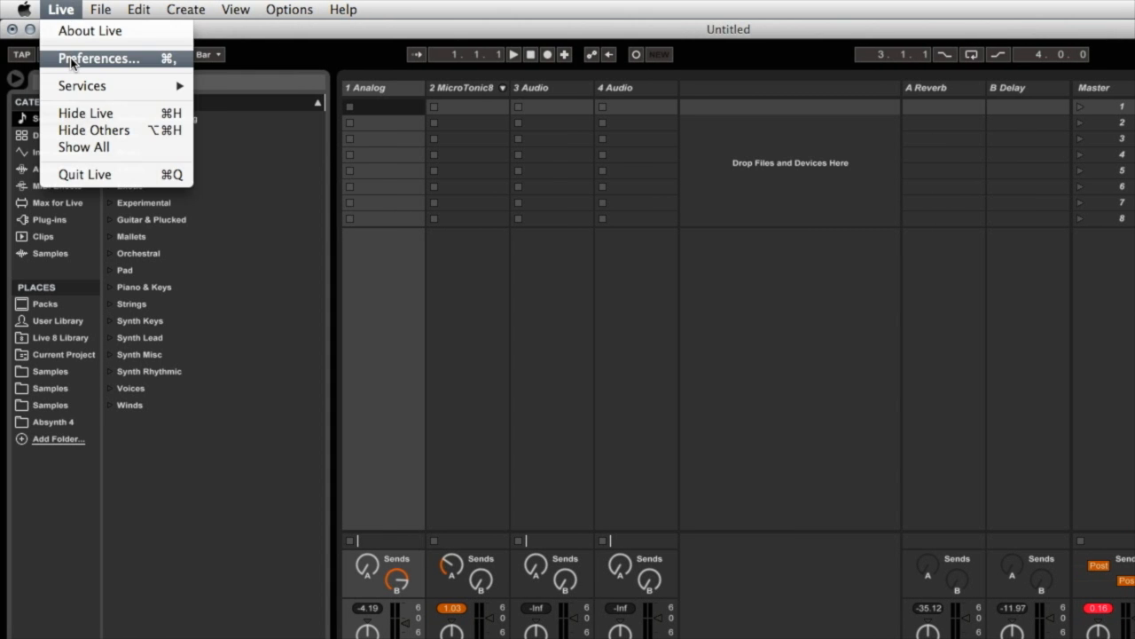
click(99, 58)
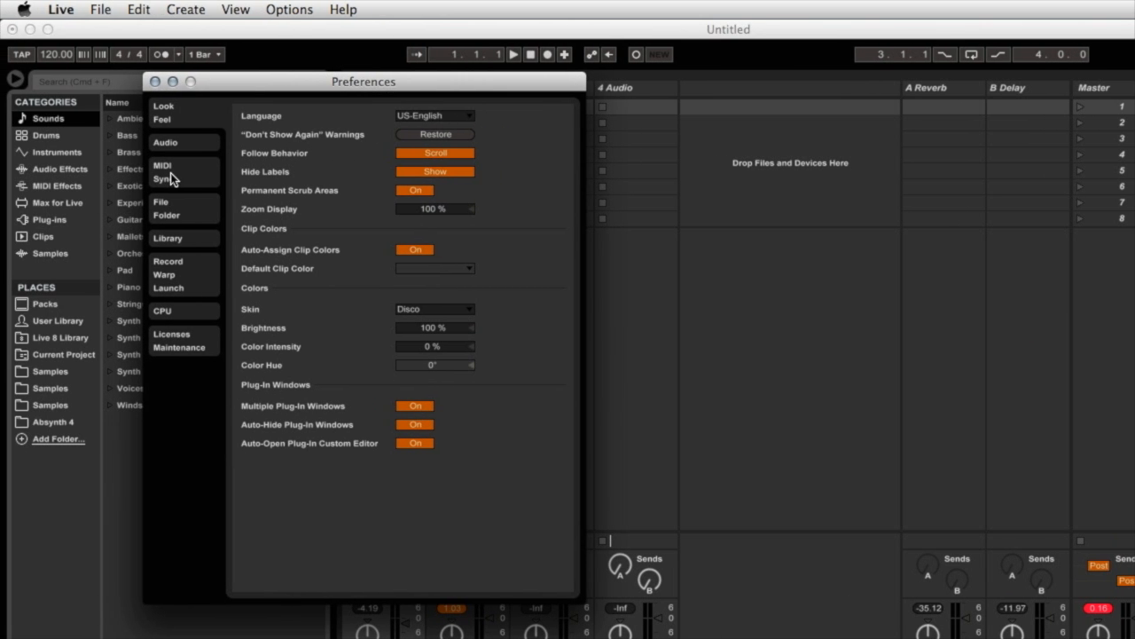
Step: Switch Preferences to the MIDI Sync page listing Nodal Input and Nodal Output ports
click(163, 170)
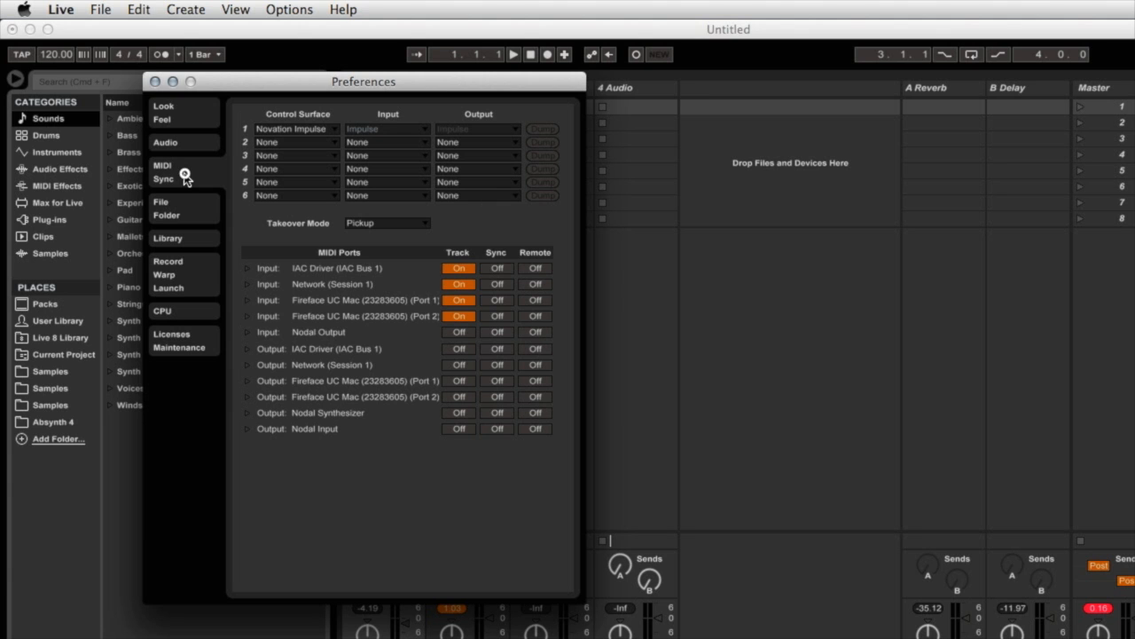
mouse_move(373, 277)
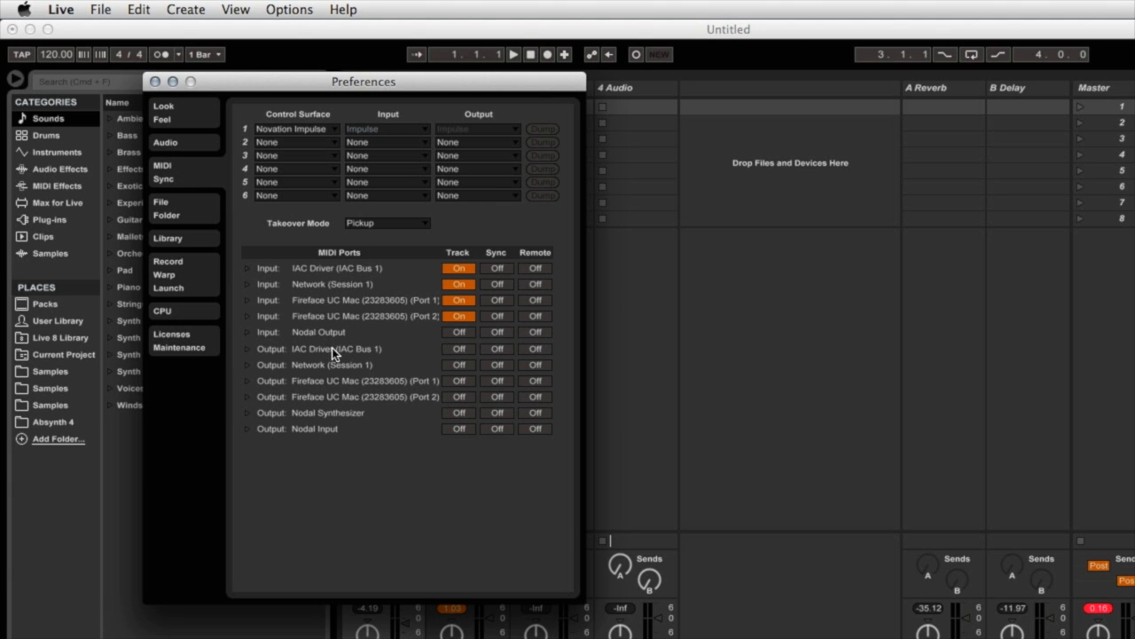
mouse_move(354, 269)
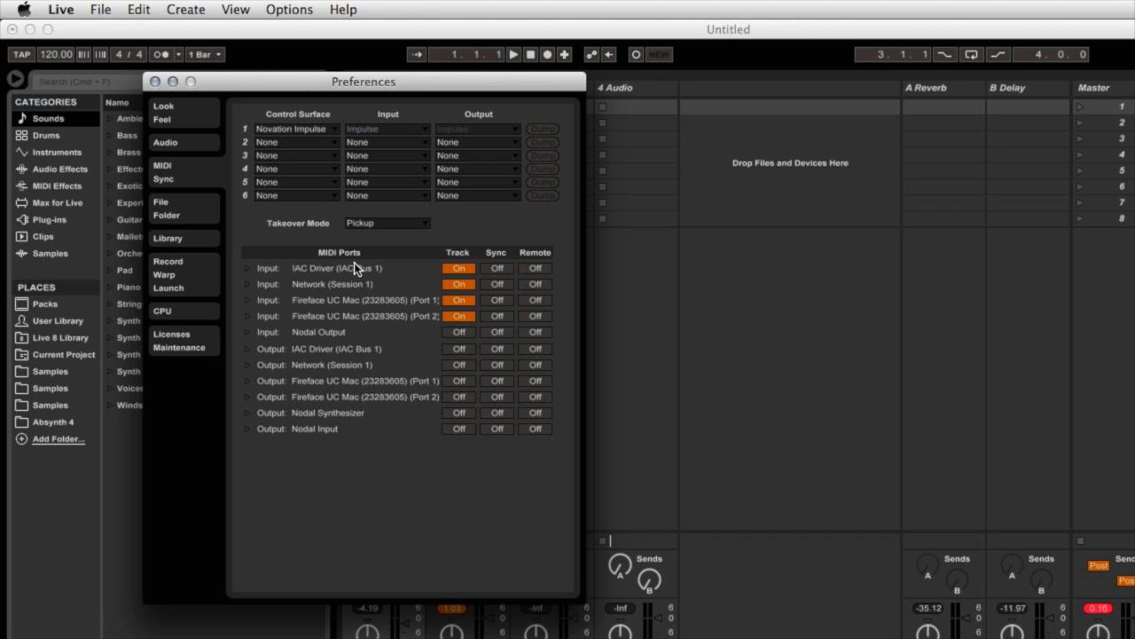
mouse_move(334, 272)
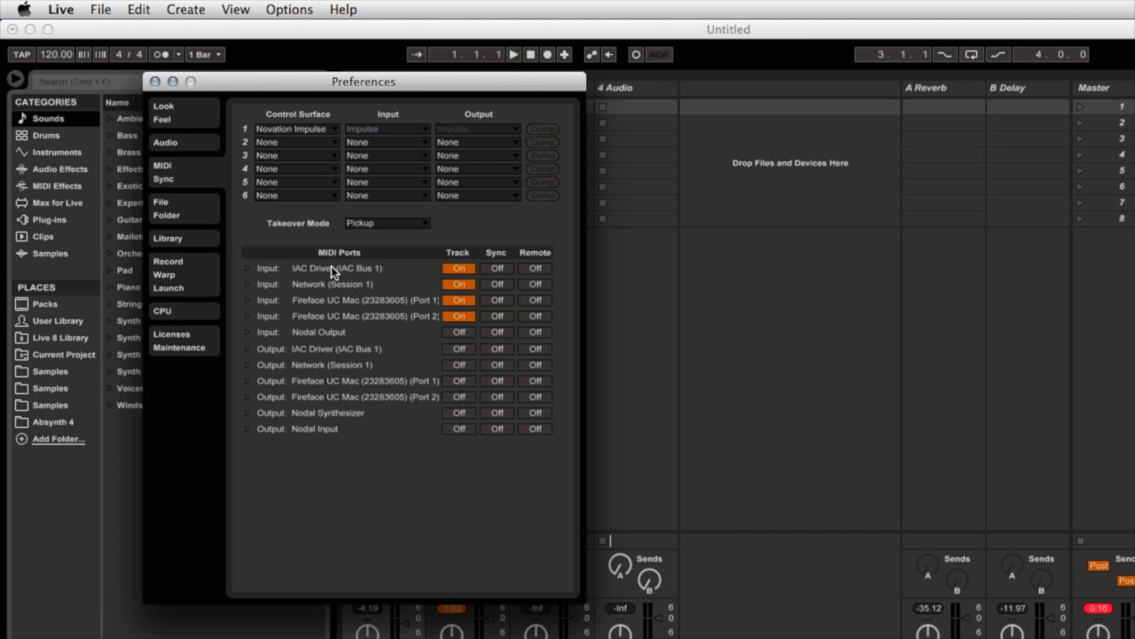
mouse_move(317, 385)
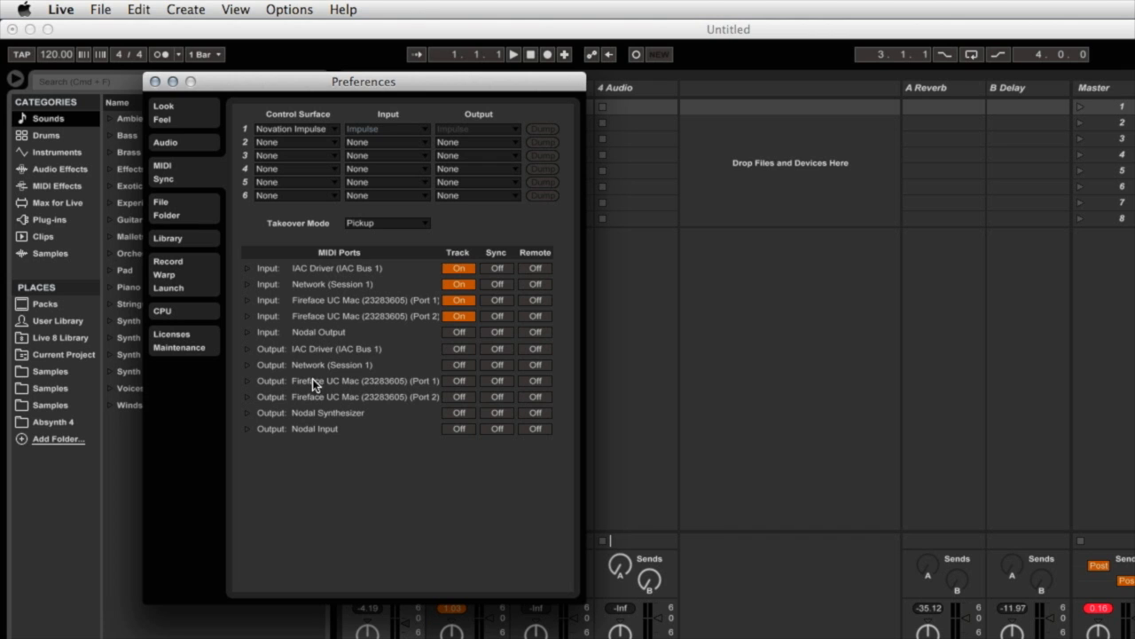
mouse_move(341, 440)
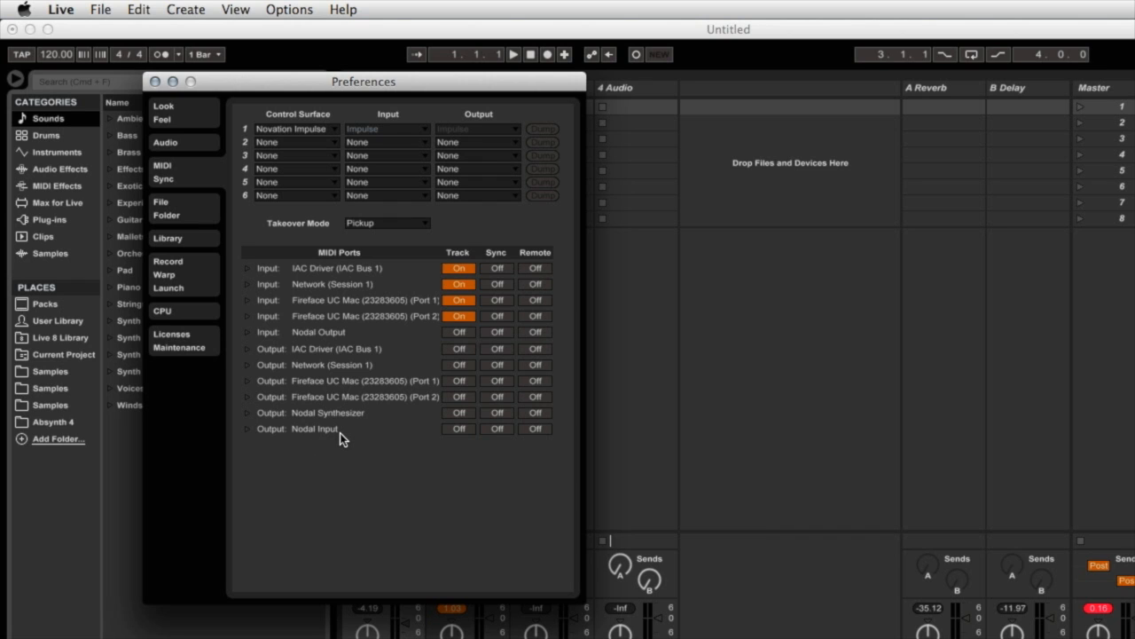
mouse_move(282, 282)
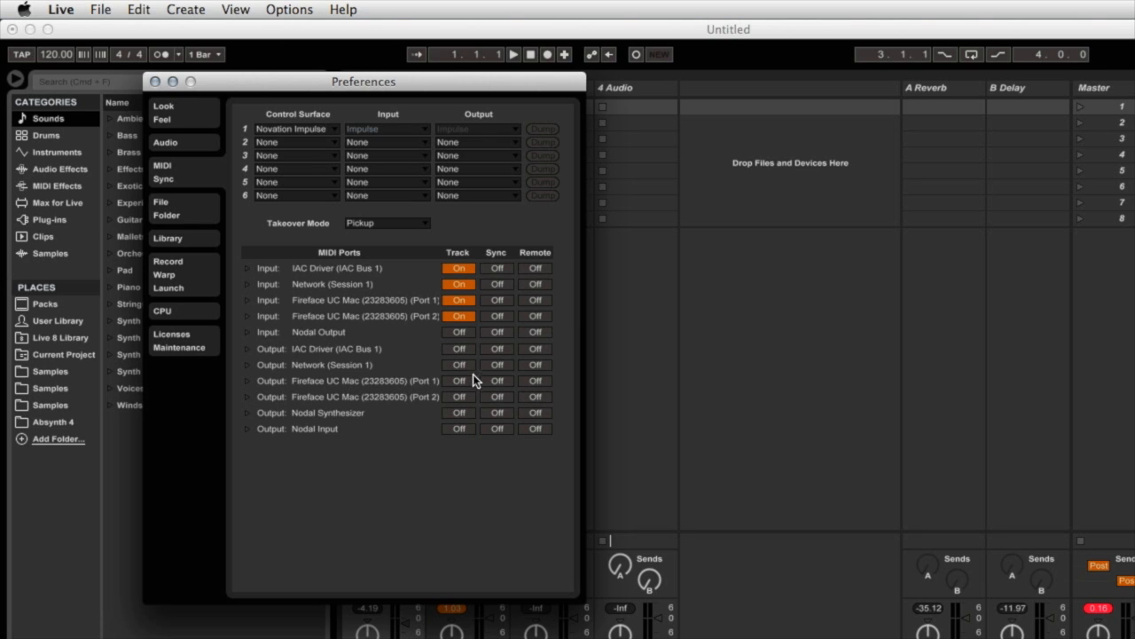
mouse_move(498, 275)
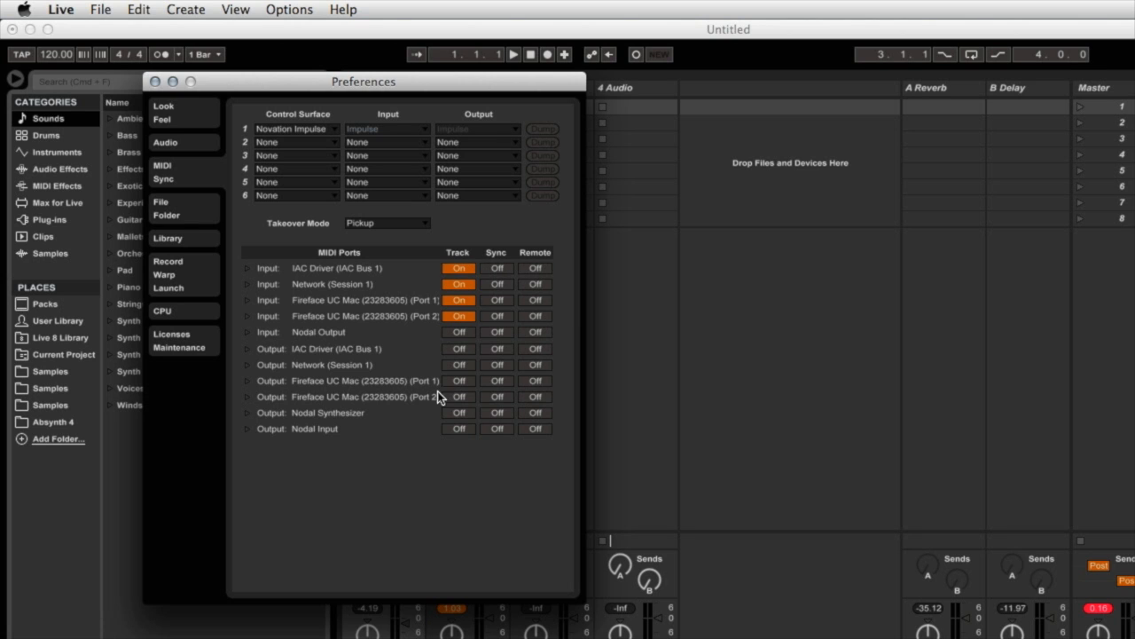
mouse_move(346, 369)
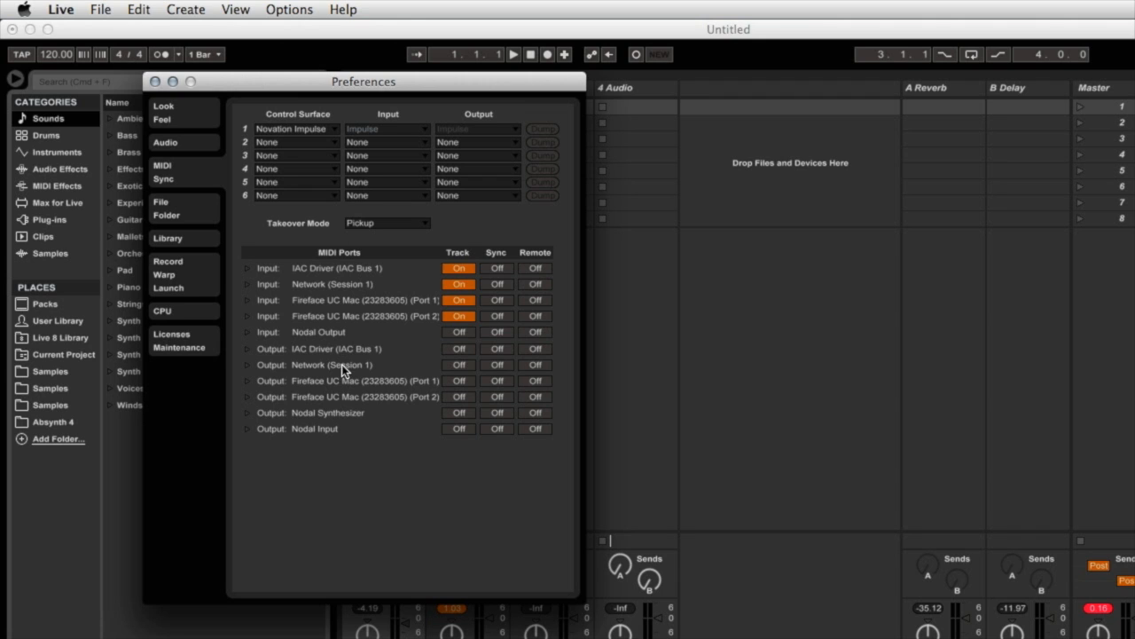
mouse_move(348, 368)
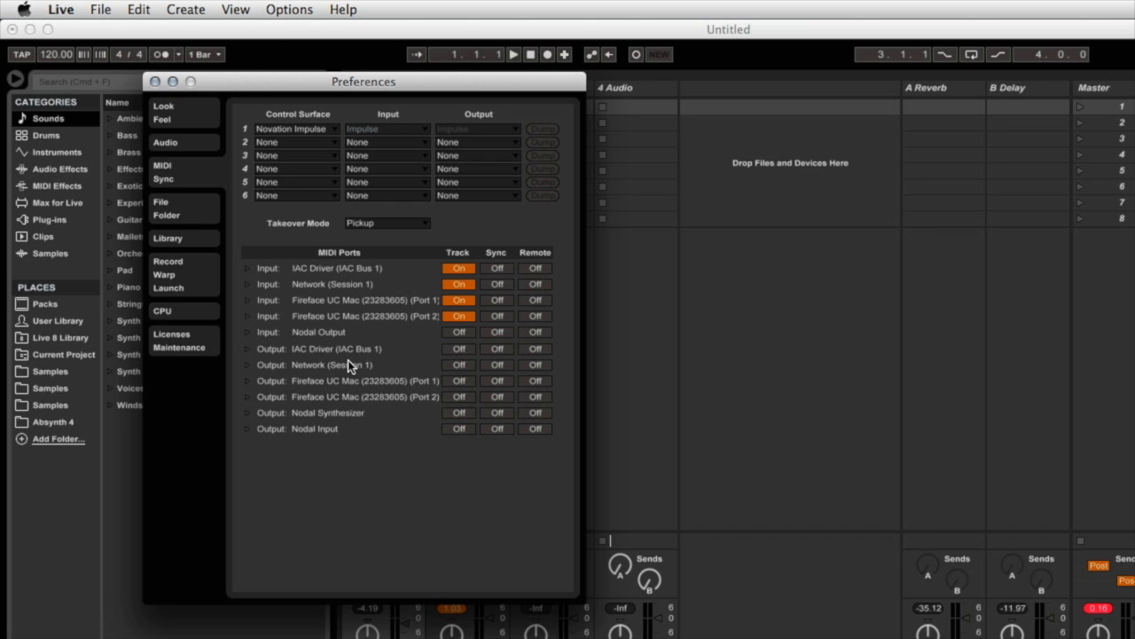
mouse_move(319, 440)
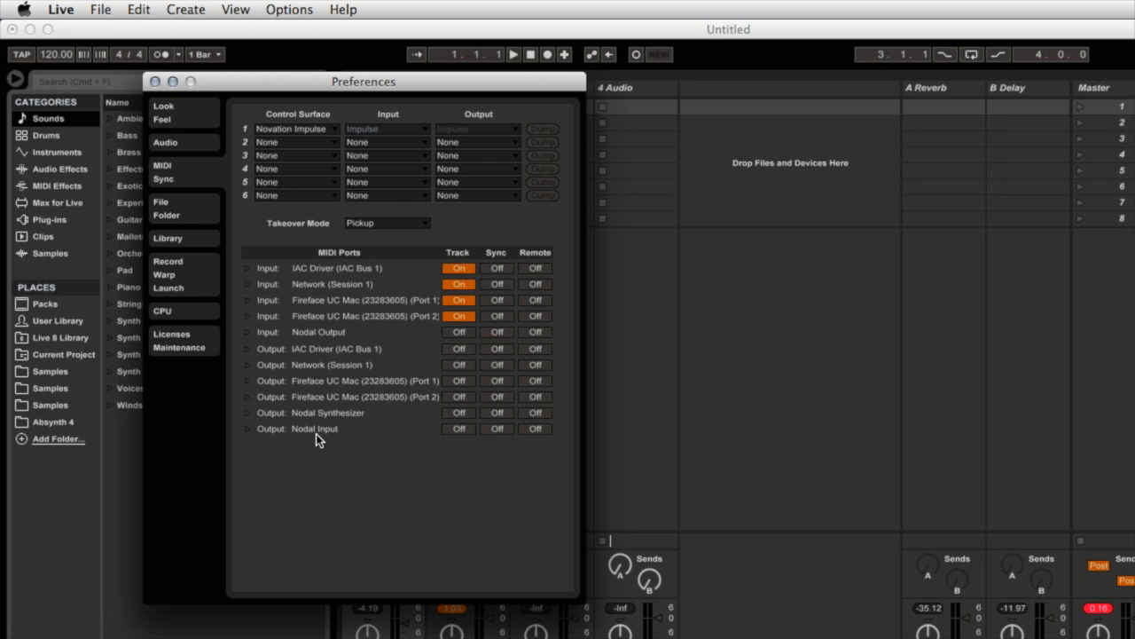
mouse_move(382, 441)
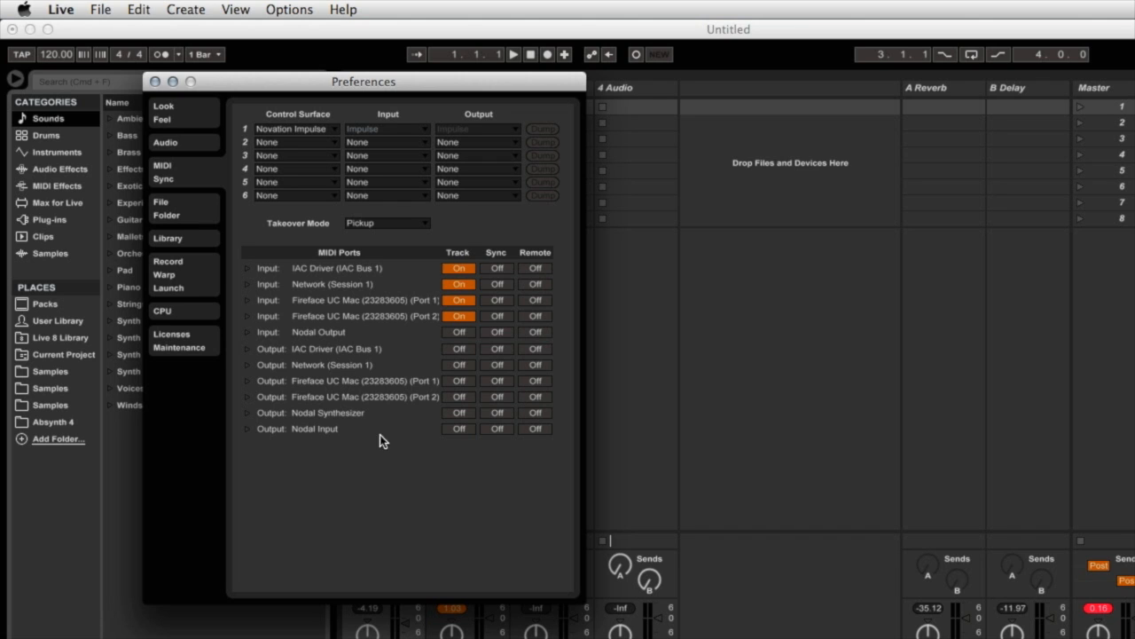
mouse_move(497, 435)
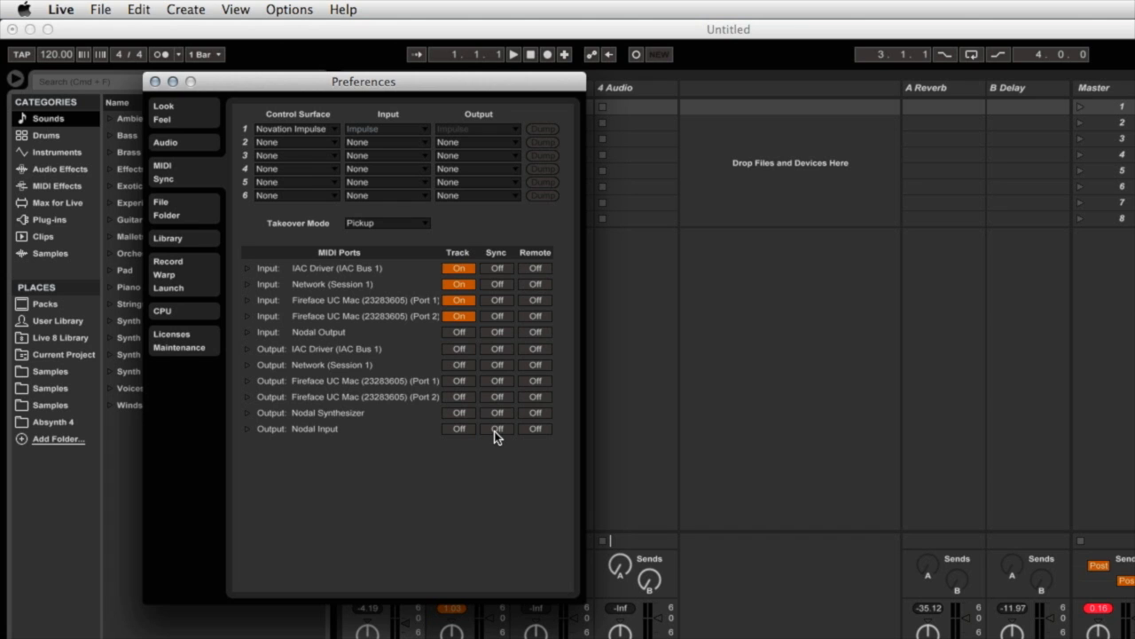
Step: Turn on Sync for Output: Nodal Input and Track for Input: Nodal Output
click(497, 429)
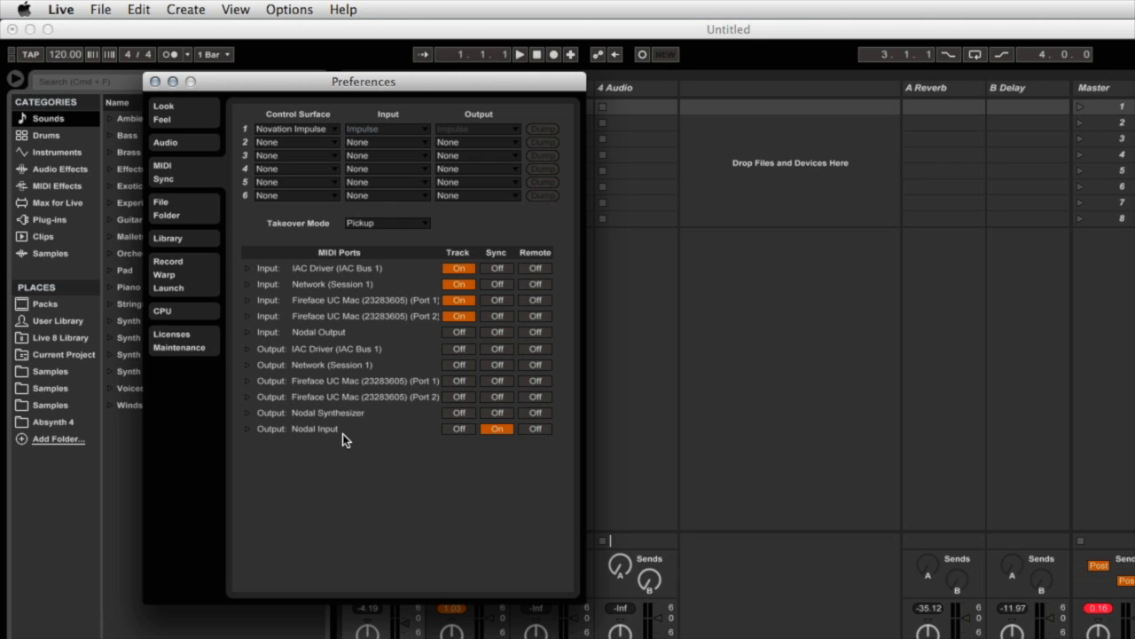
mouse_move(346, 397)
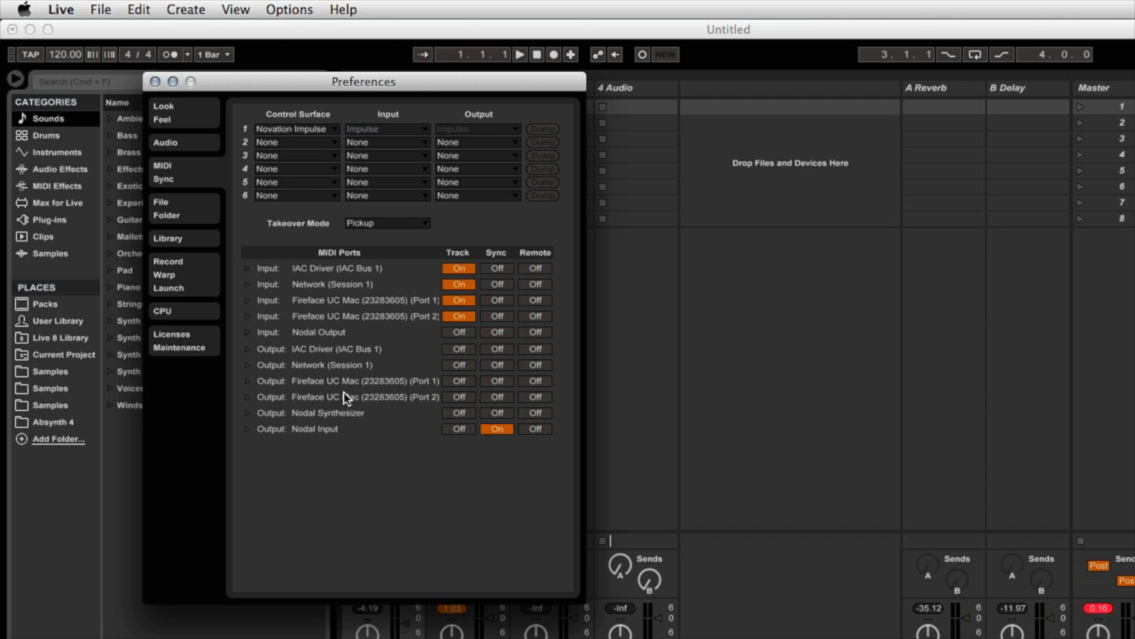
mouse_move(321, 341)
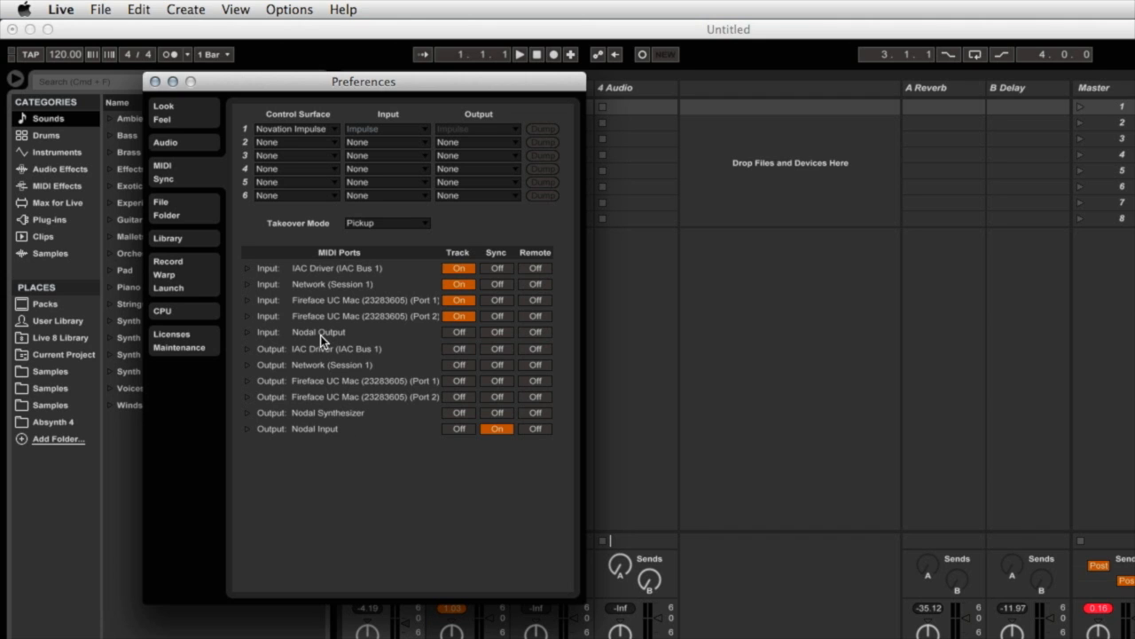
mouse_move(328, 340)
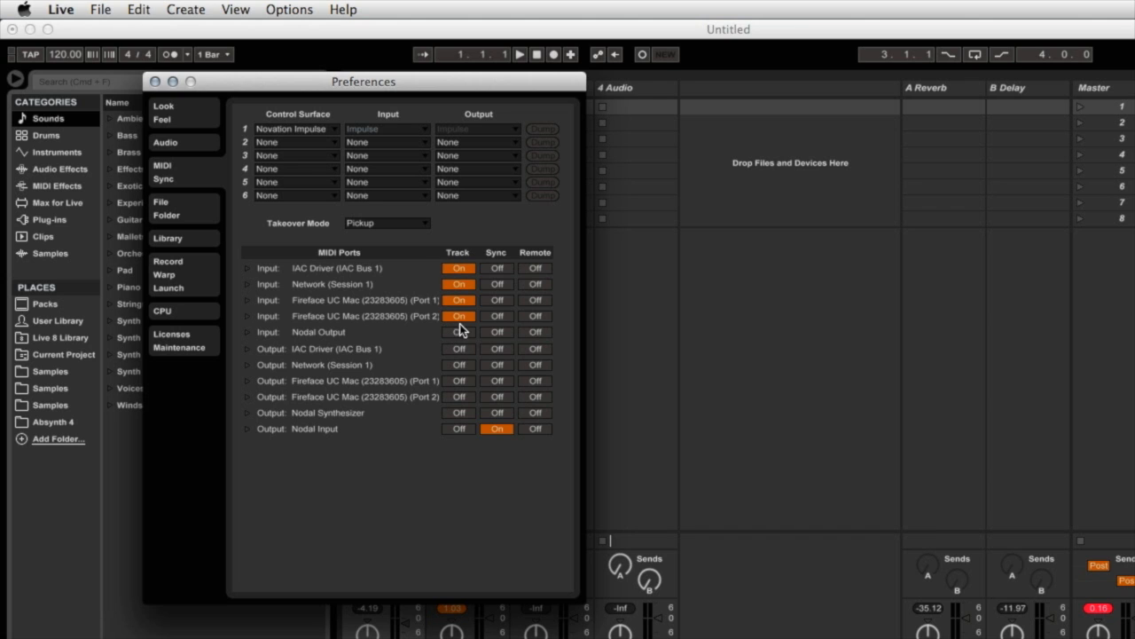
click(459, 332)
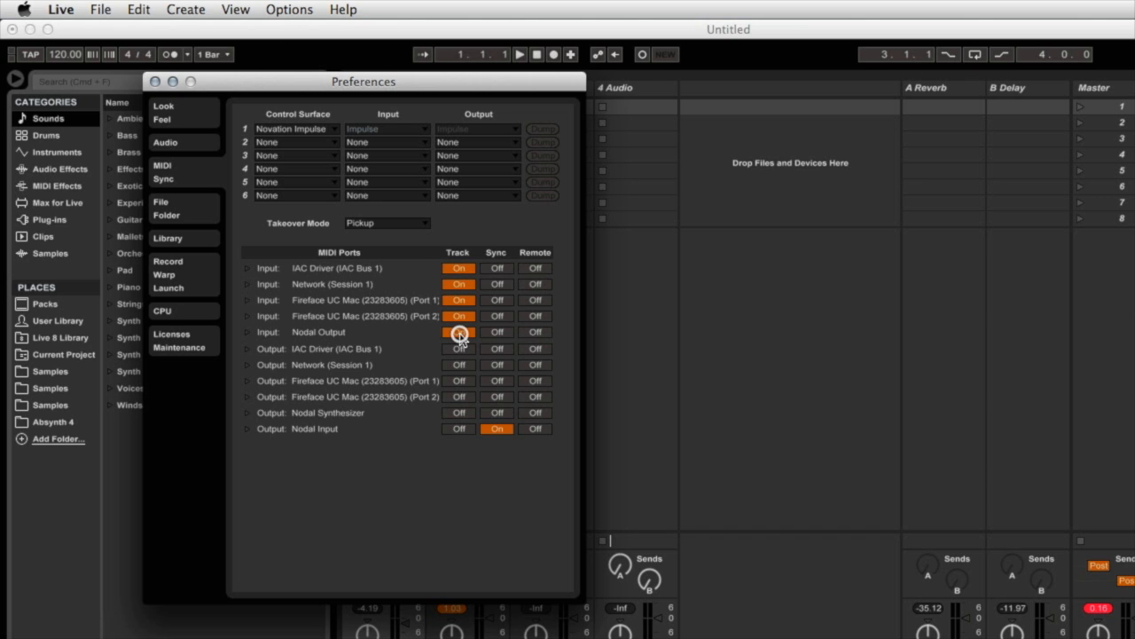
click(458, 332)
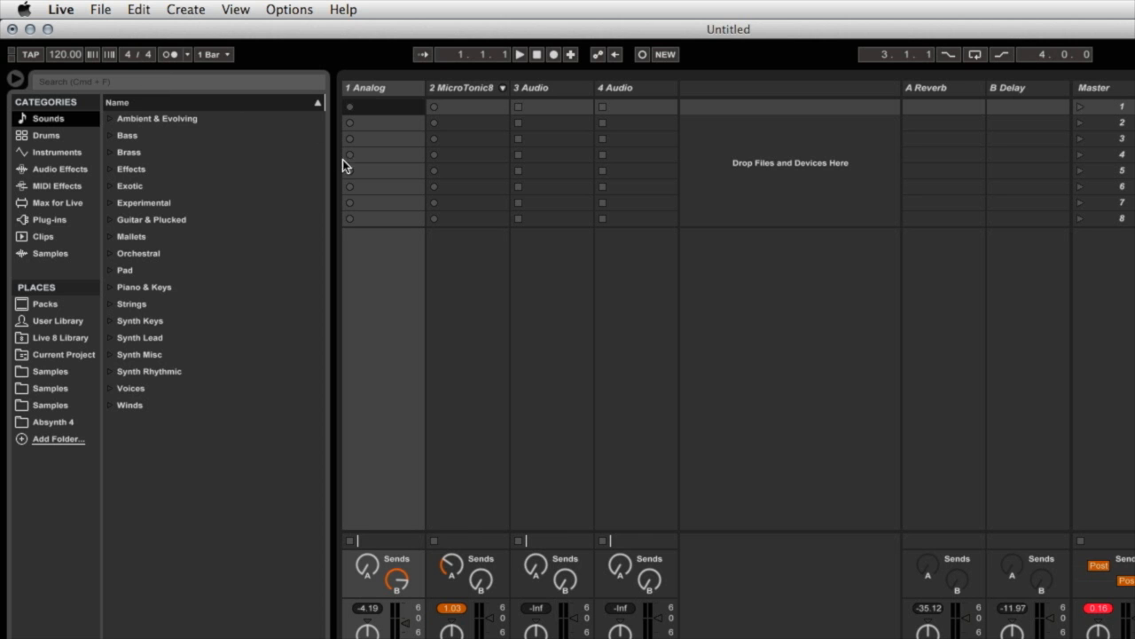
mouse_move(415, 289)
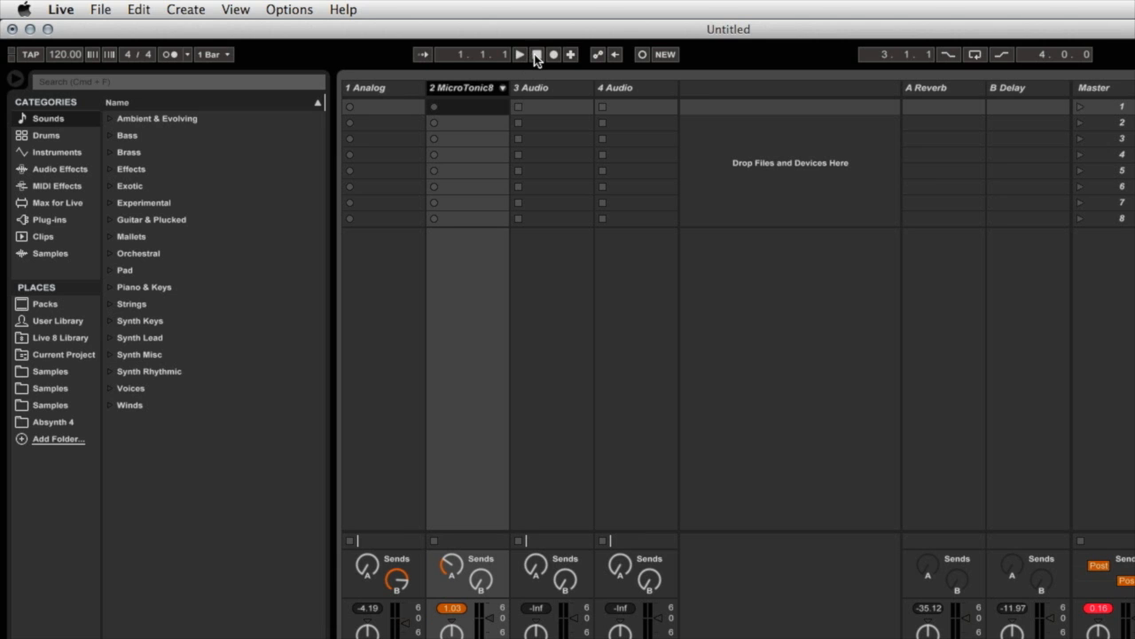
Step: Play the set, drag the tempo to 121 BPM, then stop playback
click(519, 55)
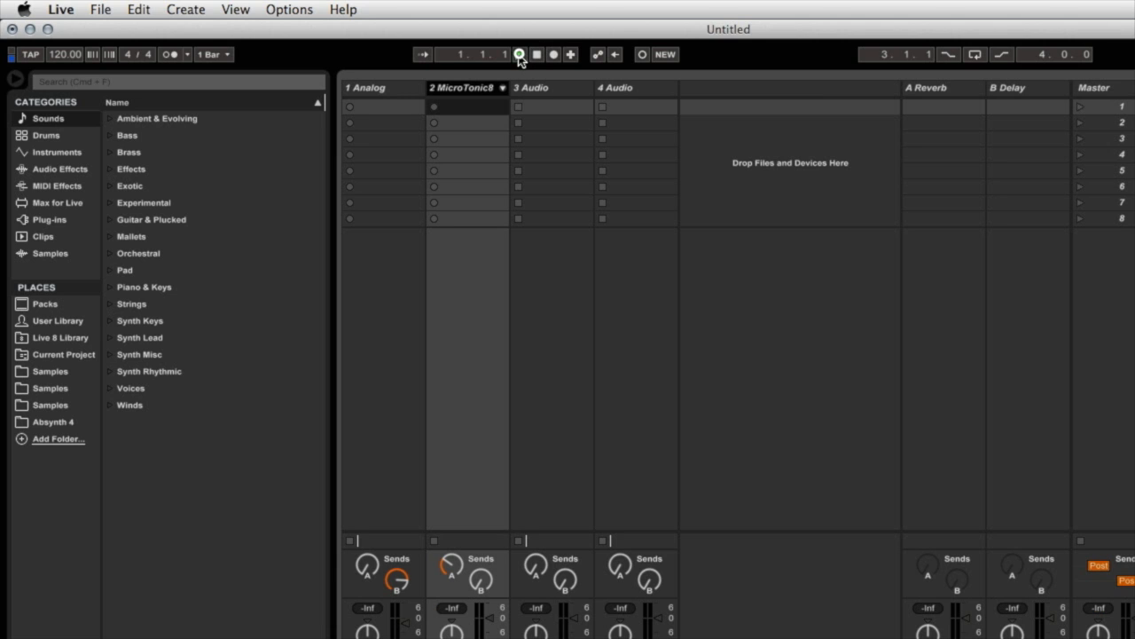
click(519, 54)
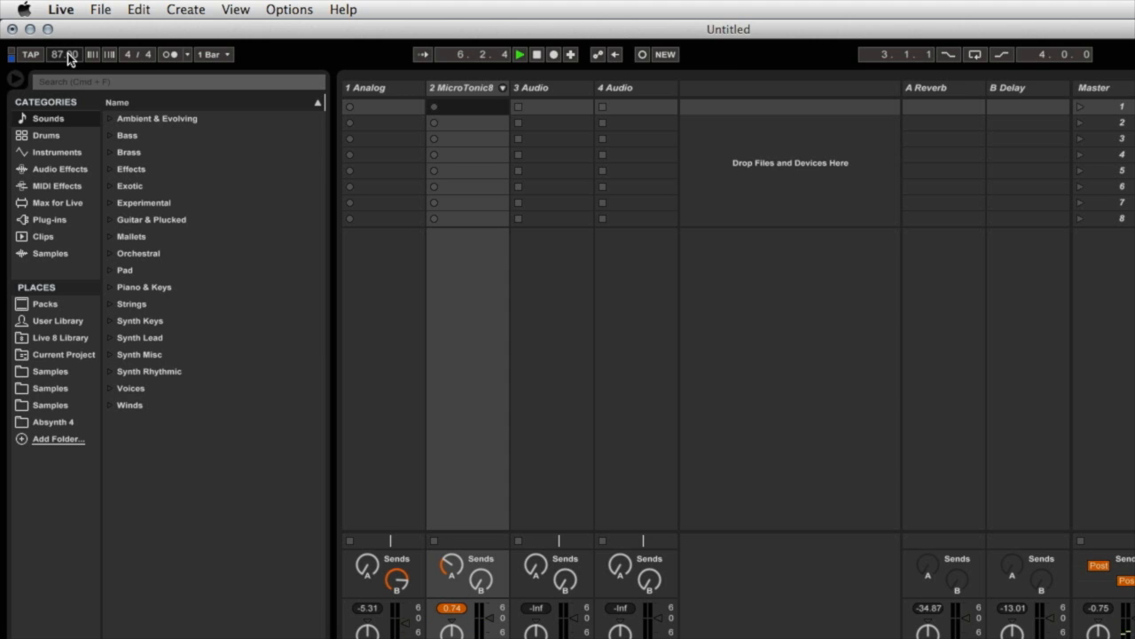
drag(63, 54, 64, 40)
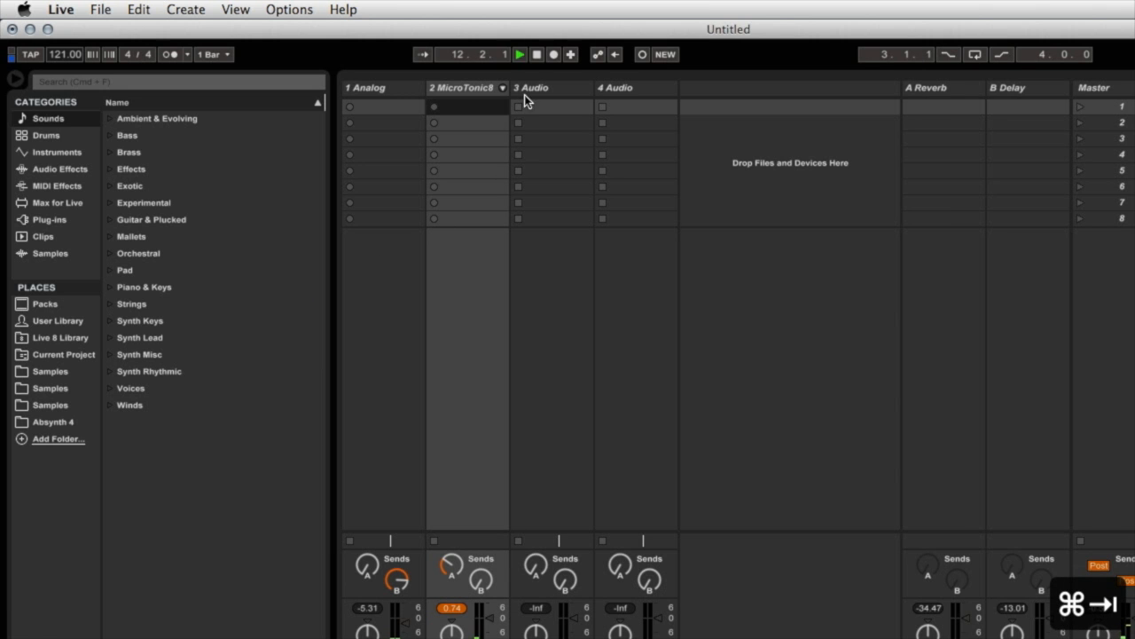
click(519, 55)
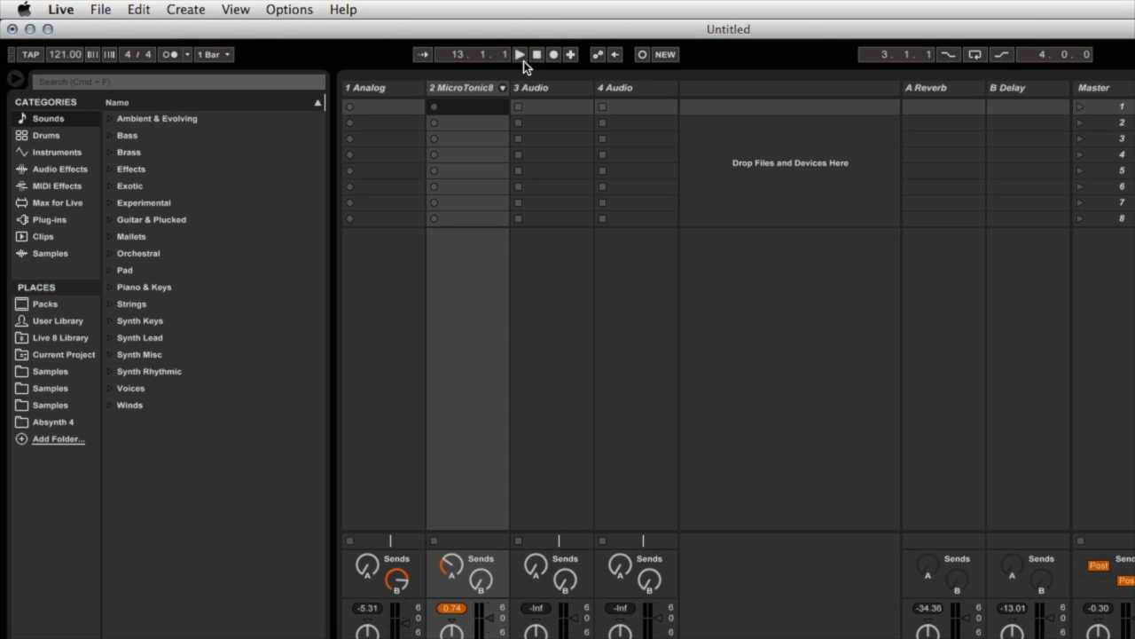
mouse_move(310, 116)
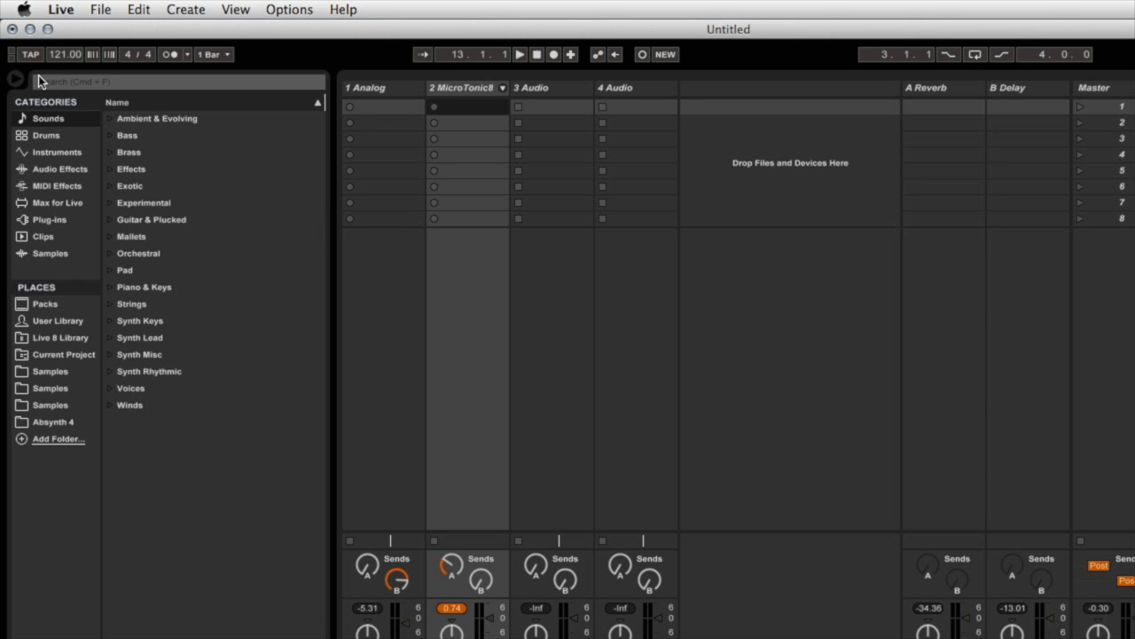
mouse_move(547, 100)
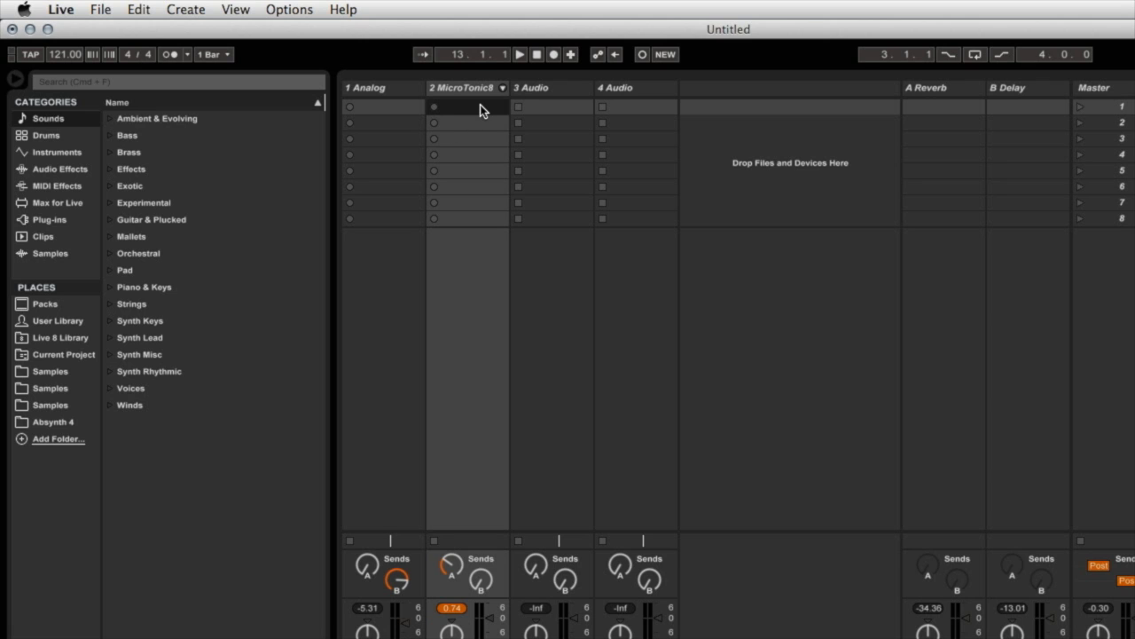
mouse_move(428, 246)
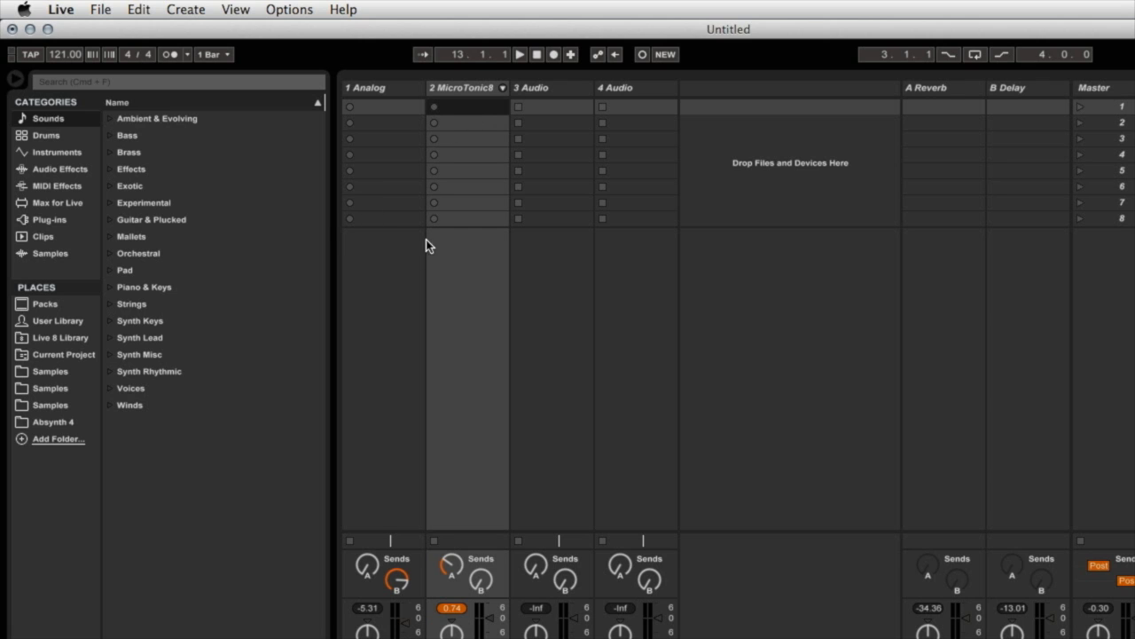
mouse_move(462, 258)
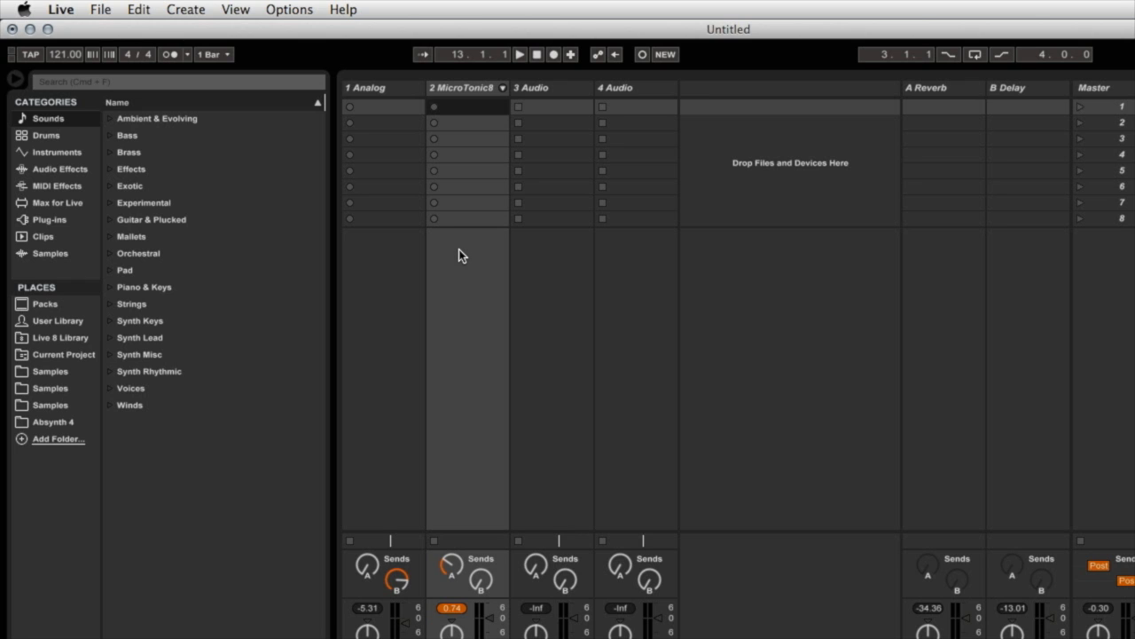
mouse_move(457, 266)
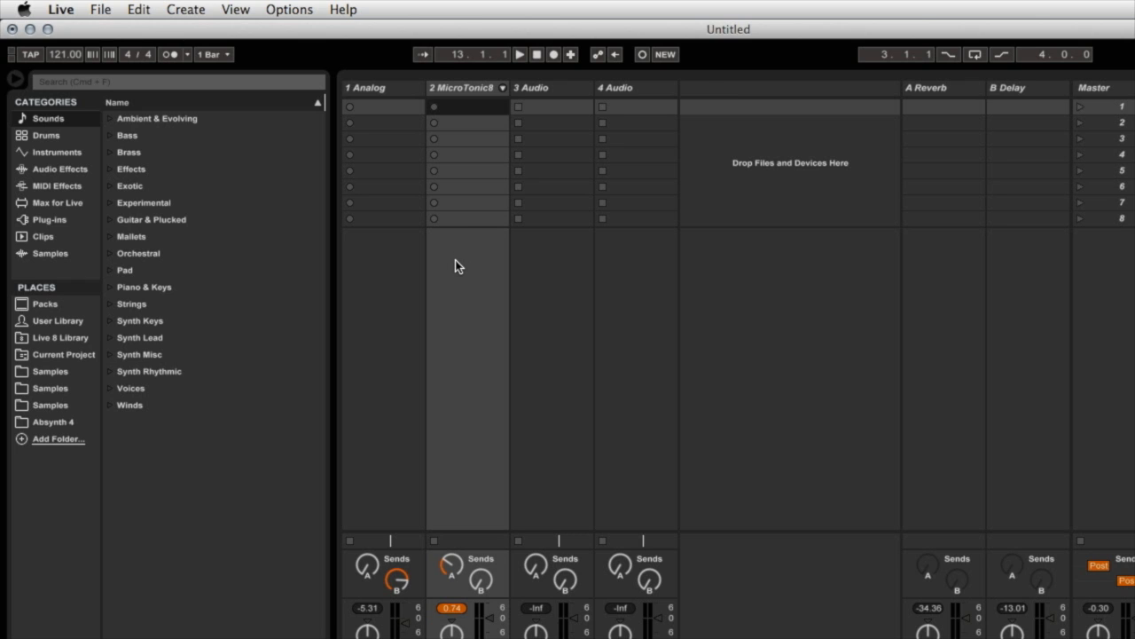
mouse_move(614, 321)
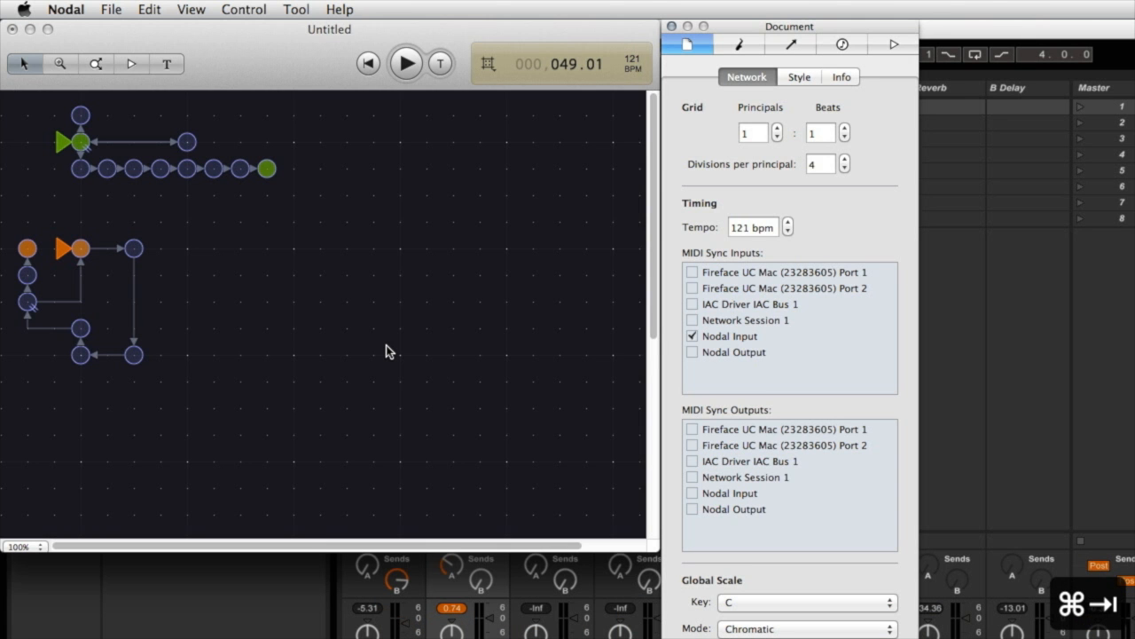
mouse_move(290, 323)
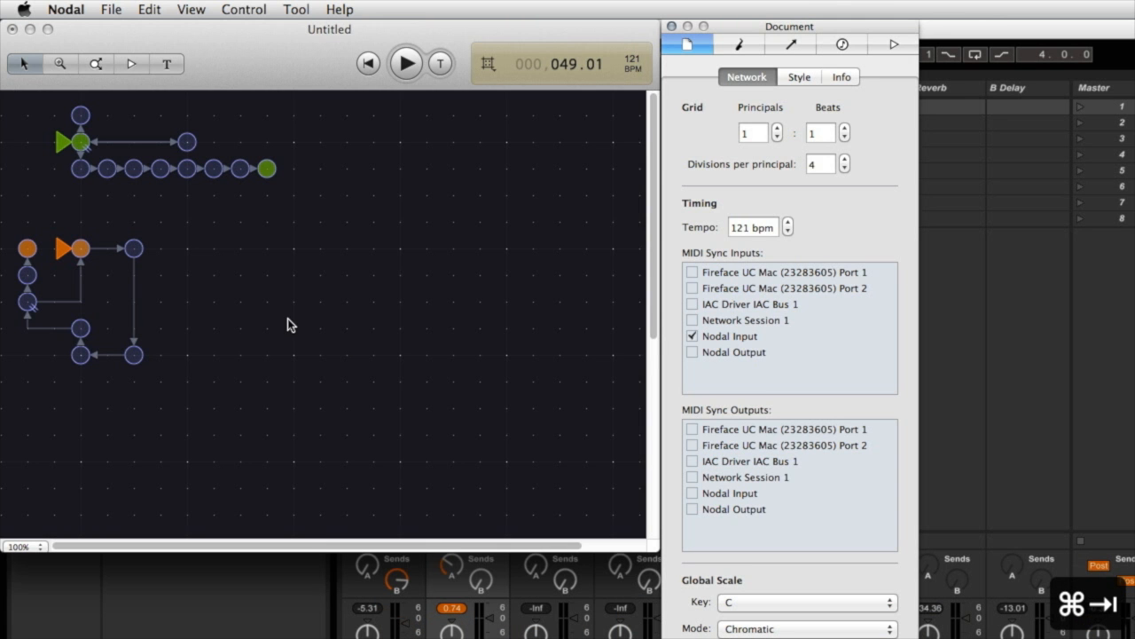
mouse_move(169, 156)
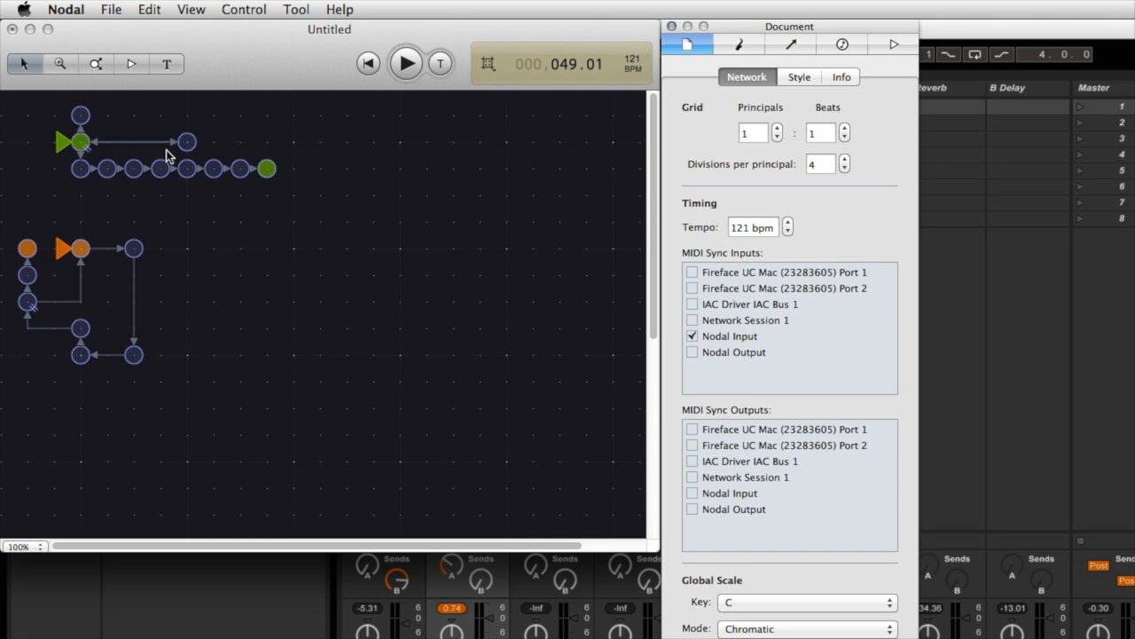
mouse_move(187, 251)
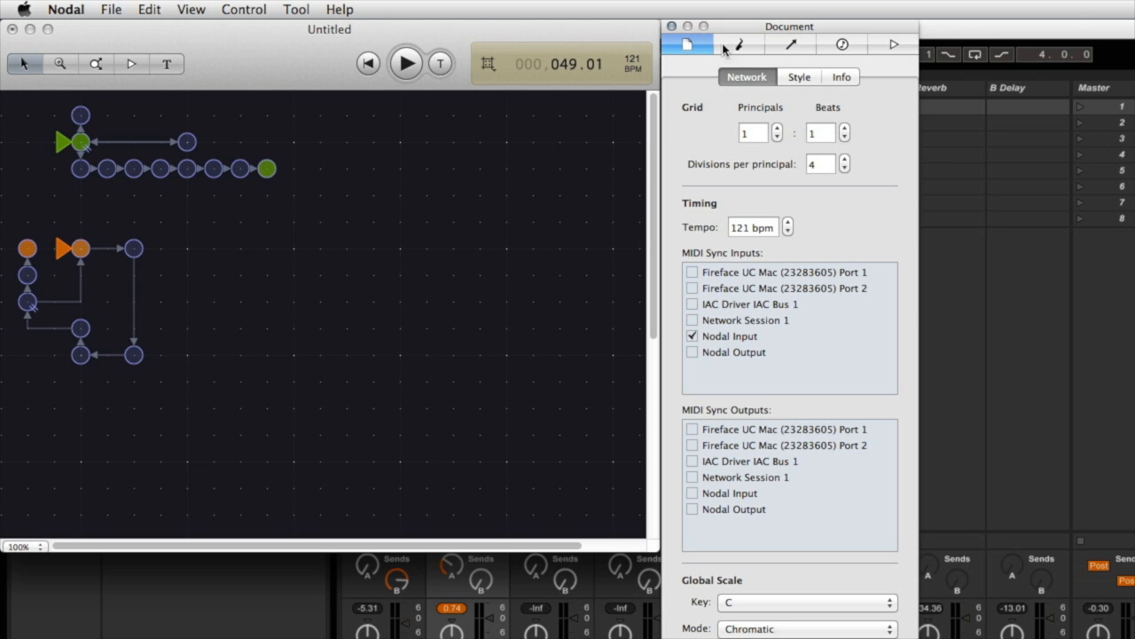
click(739, 44)
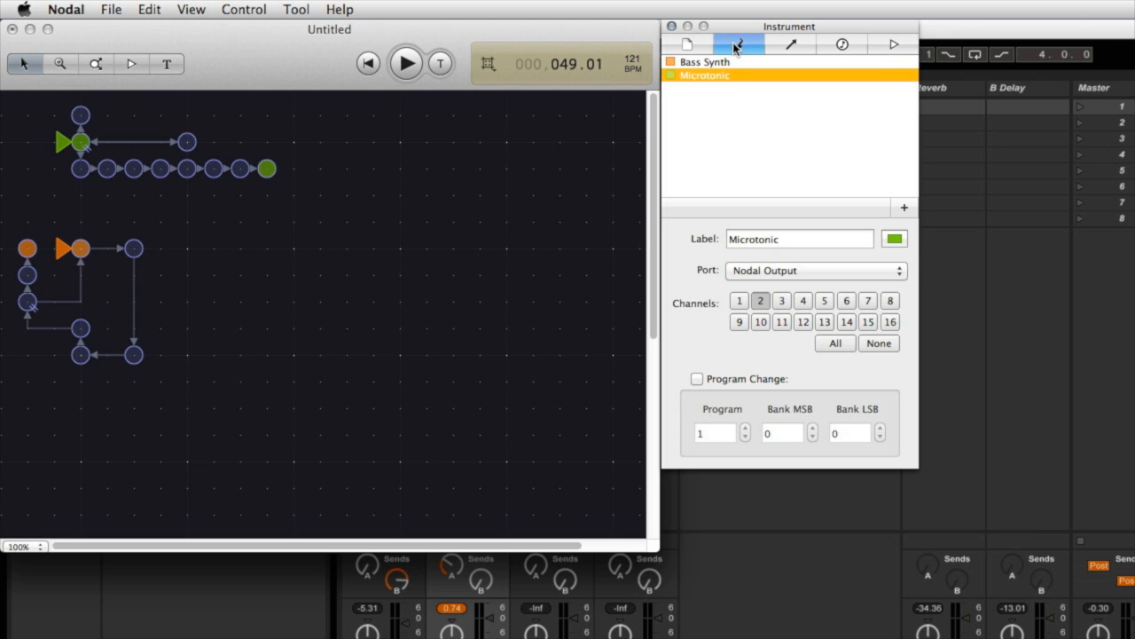
click(705, 62)
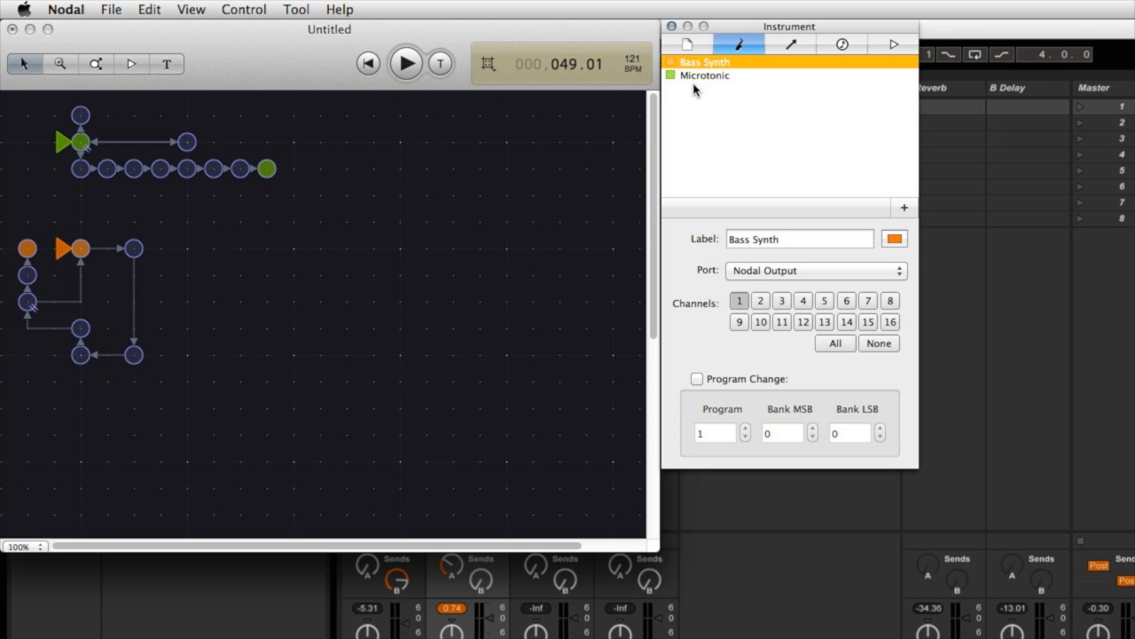
mouse_move(722, 84)
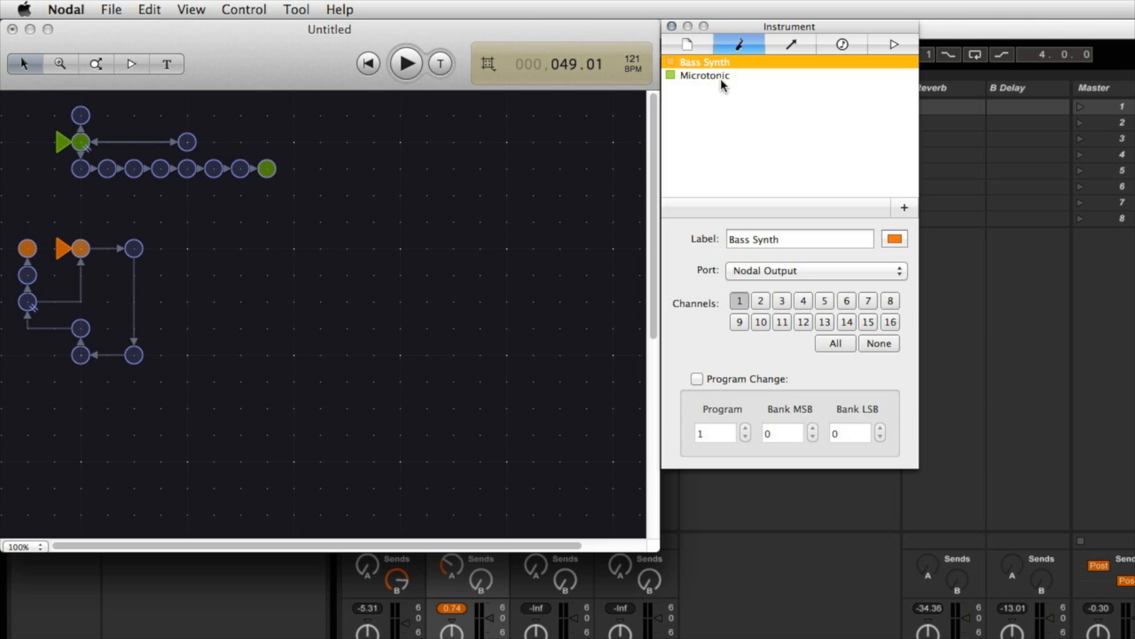
mouse_move(715, 278)
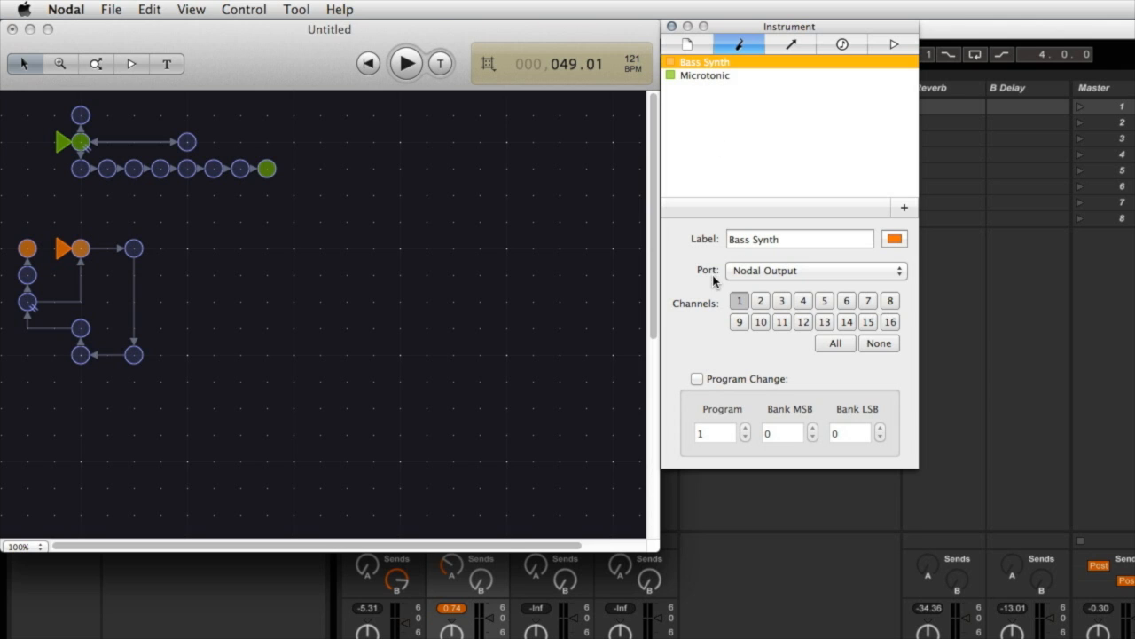
mouse_move(763, 279)
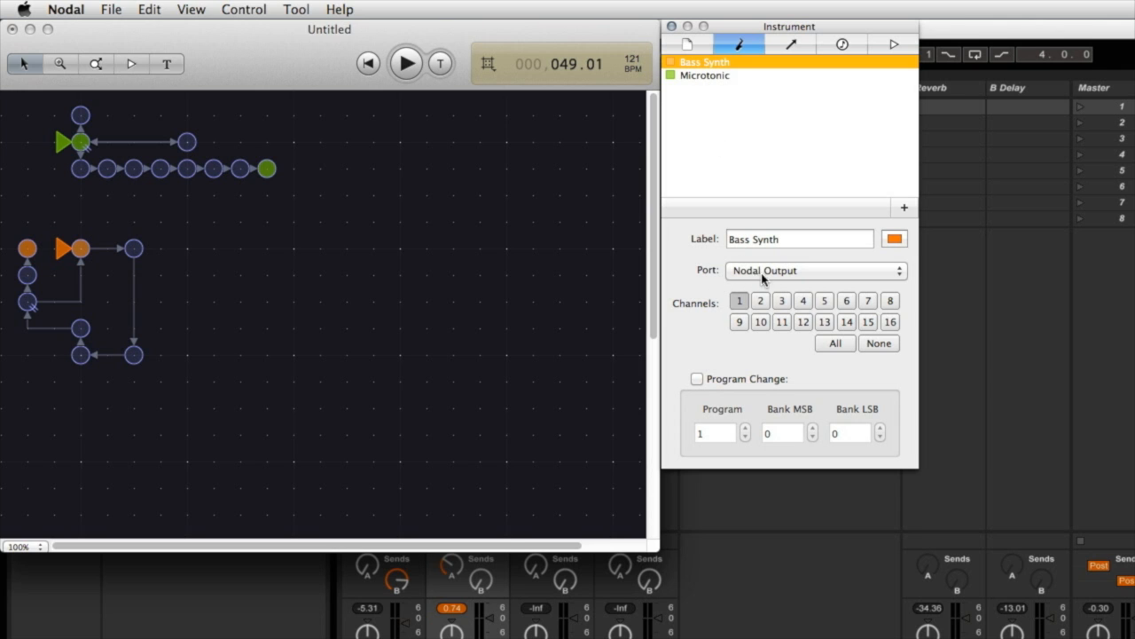
mouse_move(785, 280)
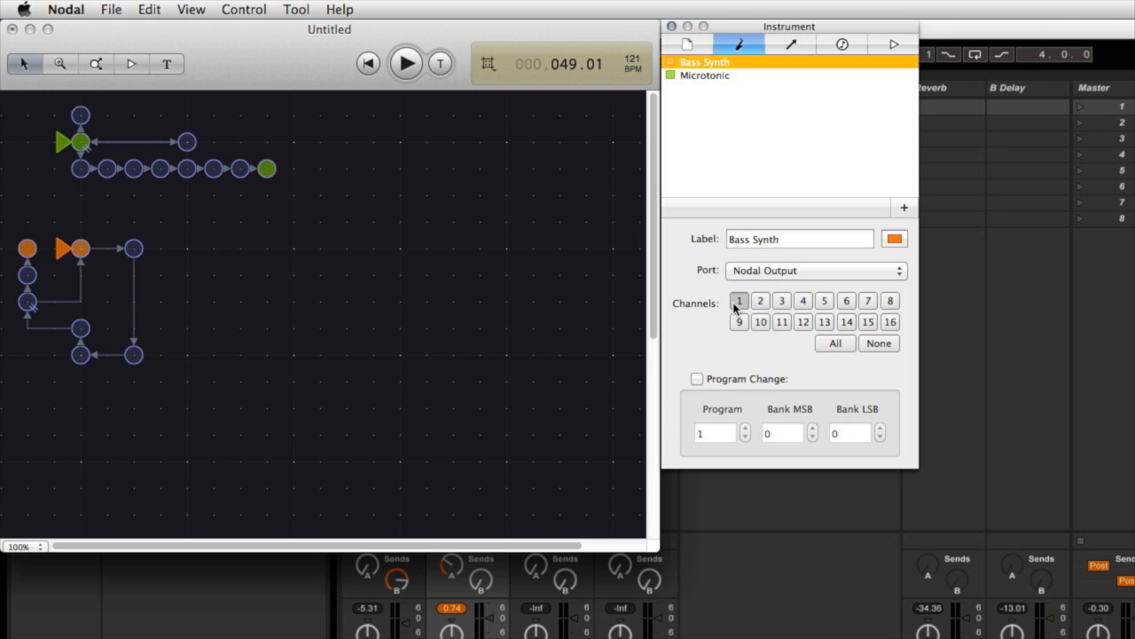
click(705, 74)
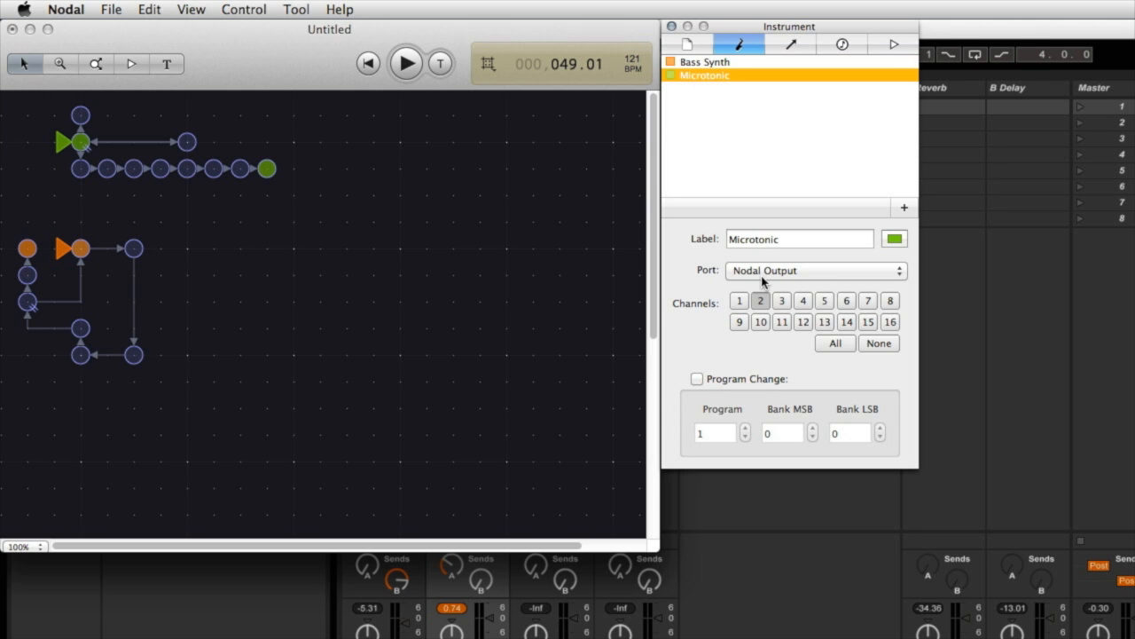
mouse_move(648, 295)
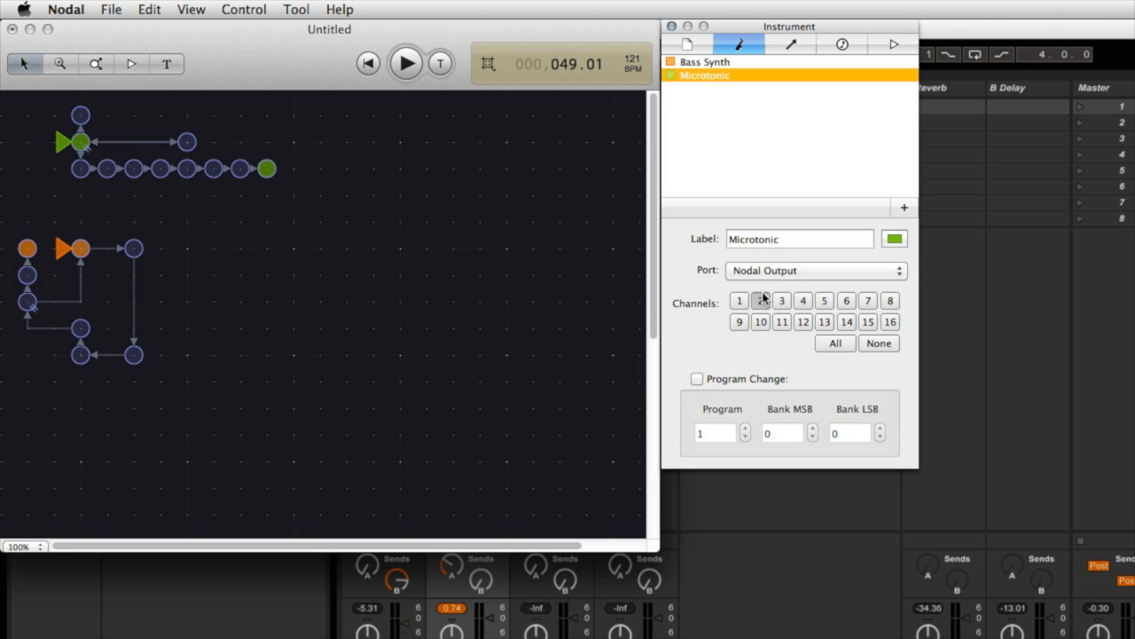
click(760, 300)
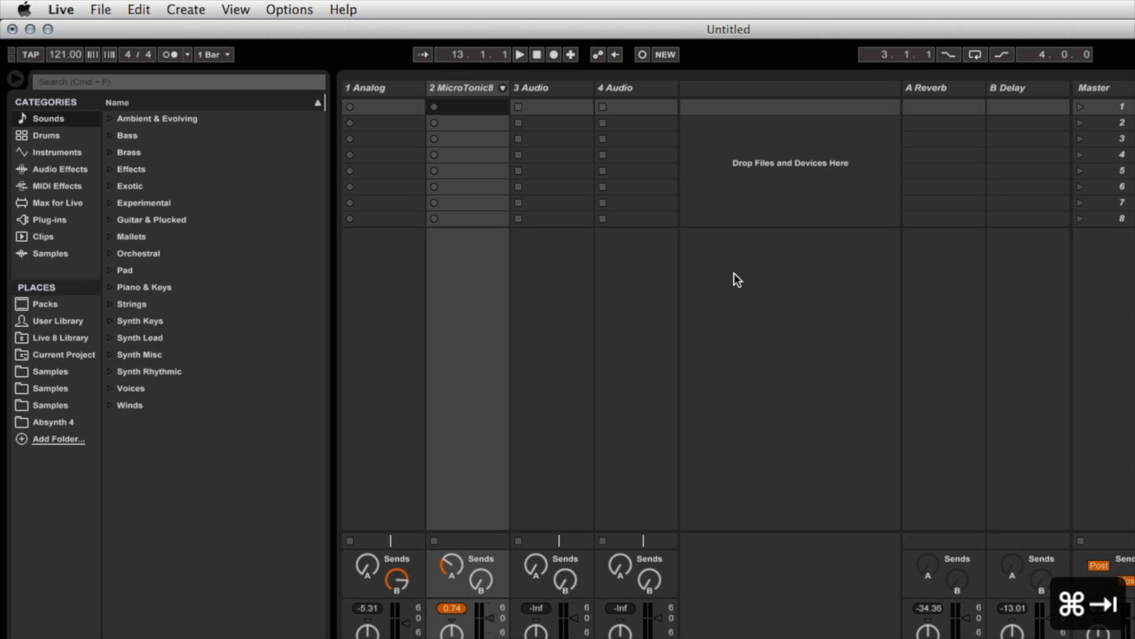
mouse_move(459, 457)
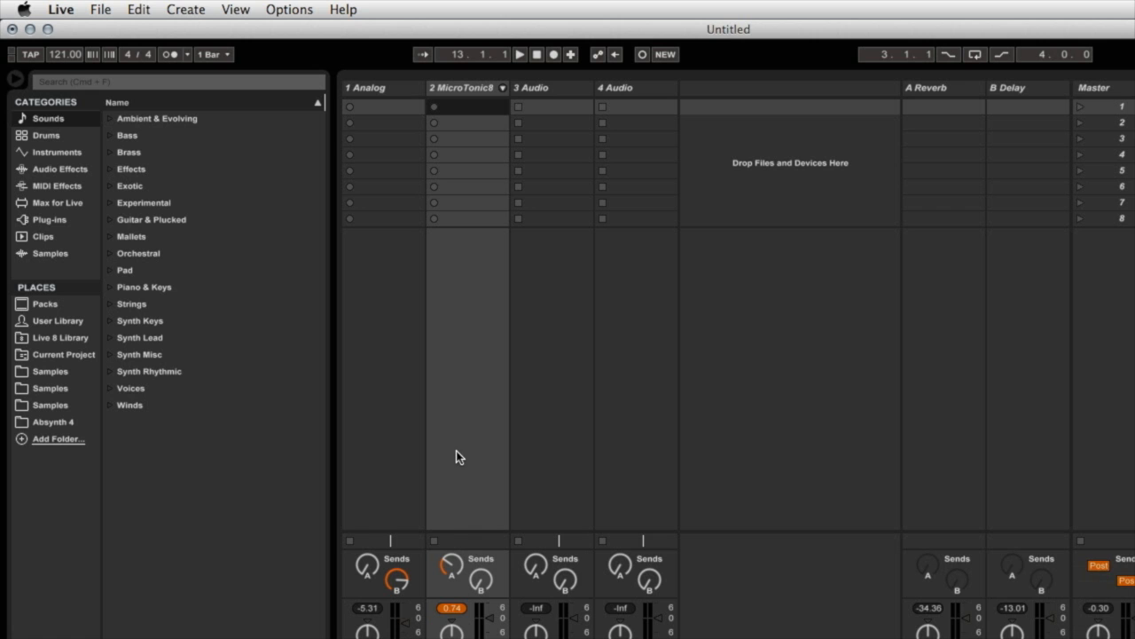
mouse_move(419, 521)
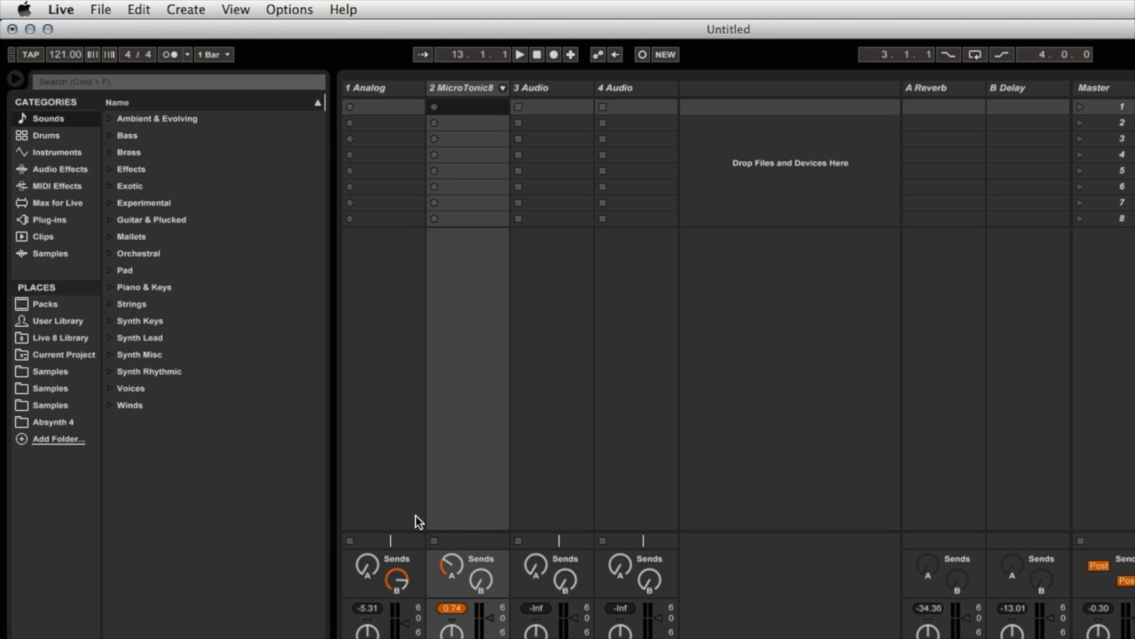
mouse_move(404, 398)
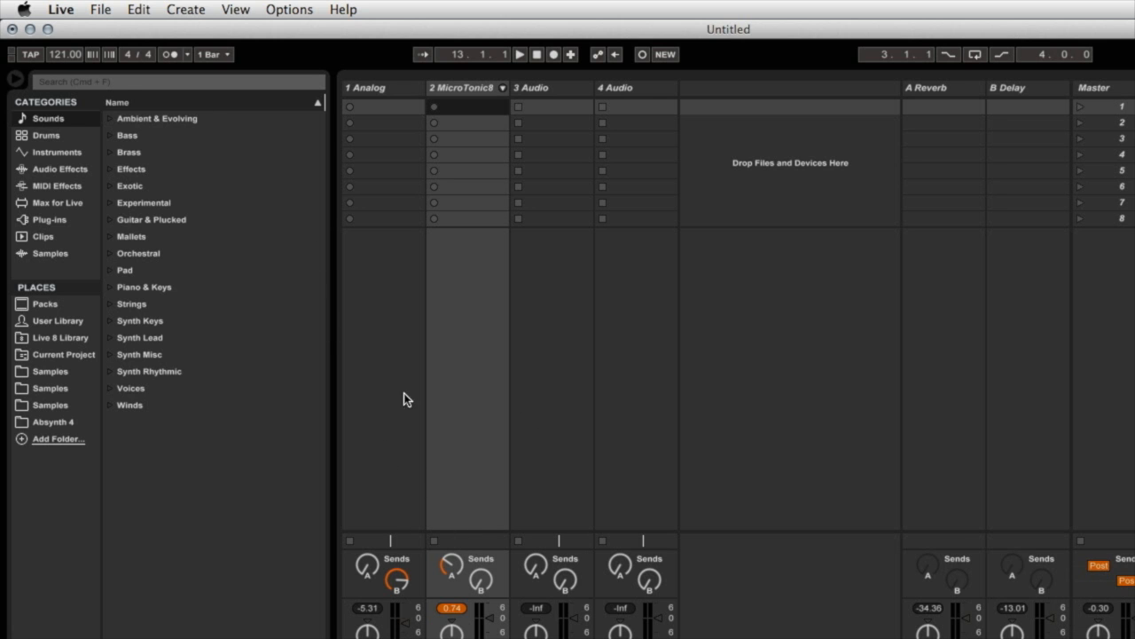
Step: Open Live's View menu
click(234, 9)
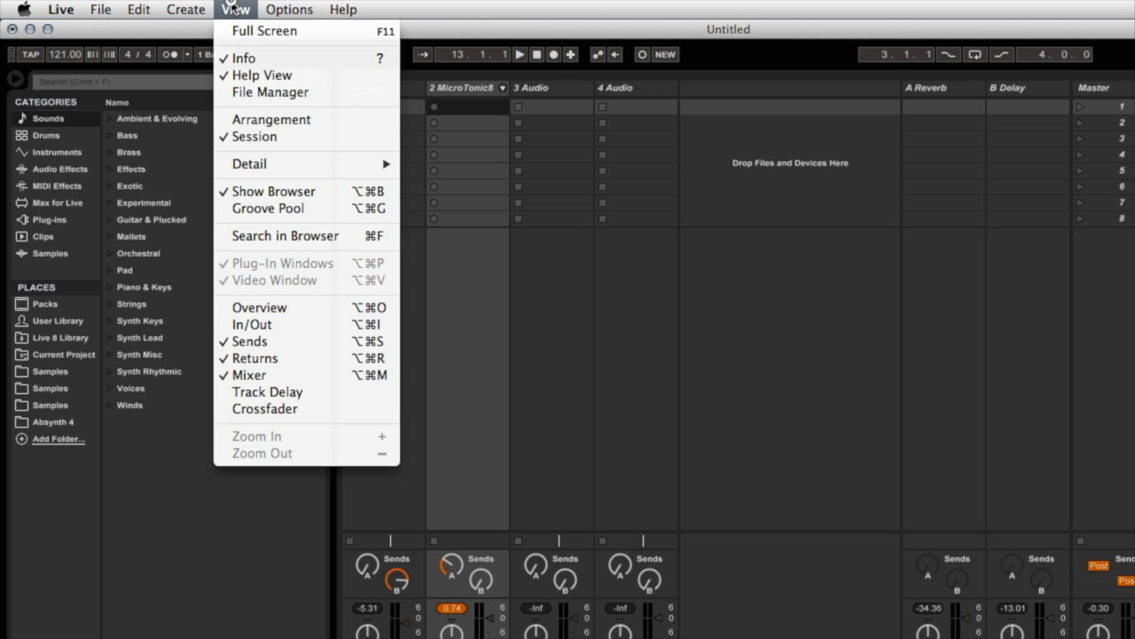
mouse_move(251, 324)
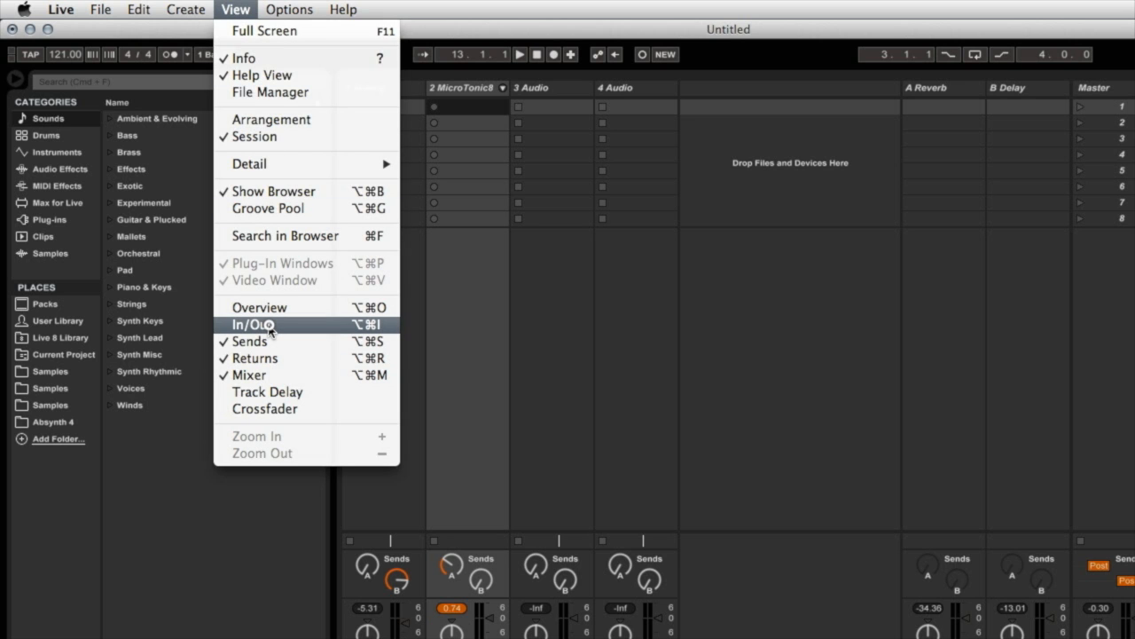
Step: Show In/Out routing and check MIDI From: Analog on Nodal Output Ch. 1, MicroTonic8 Ch. 2
click(252, 324)
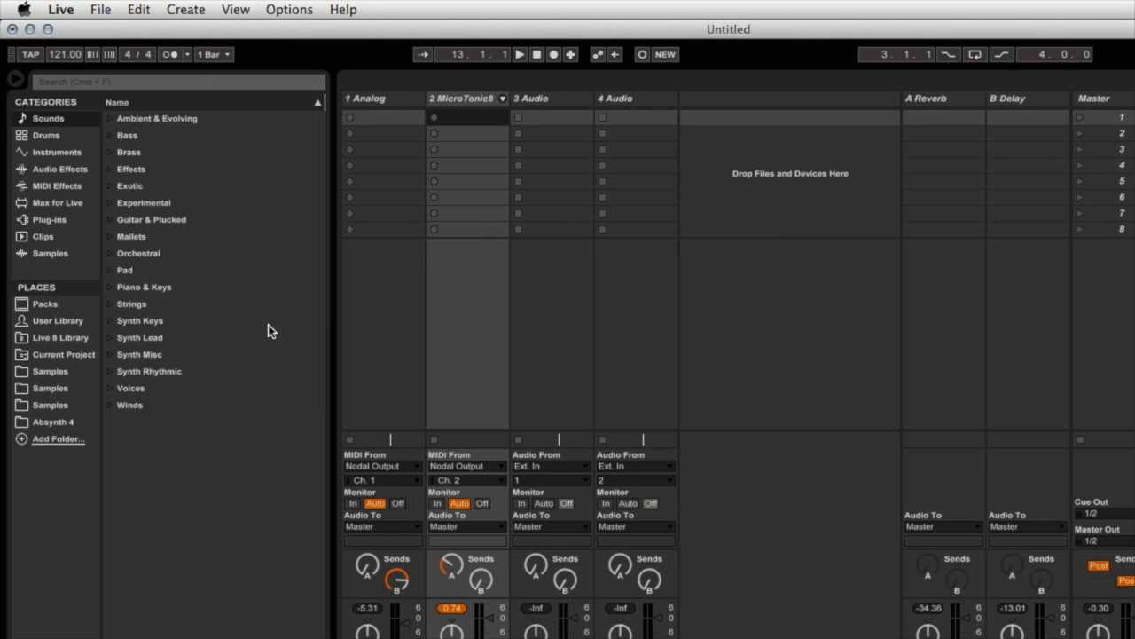
mouse_move(381, 481)
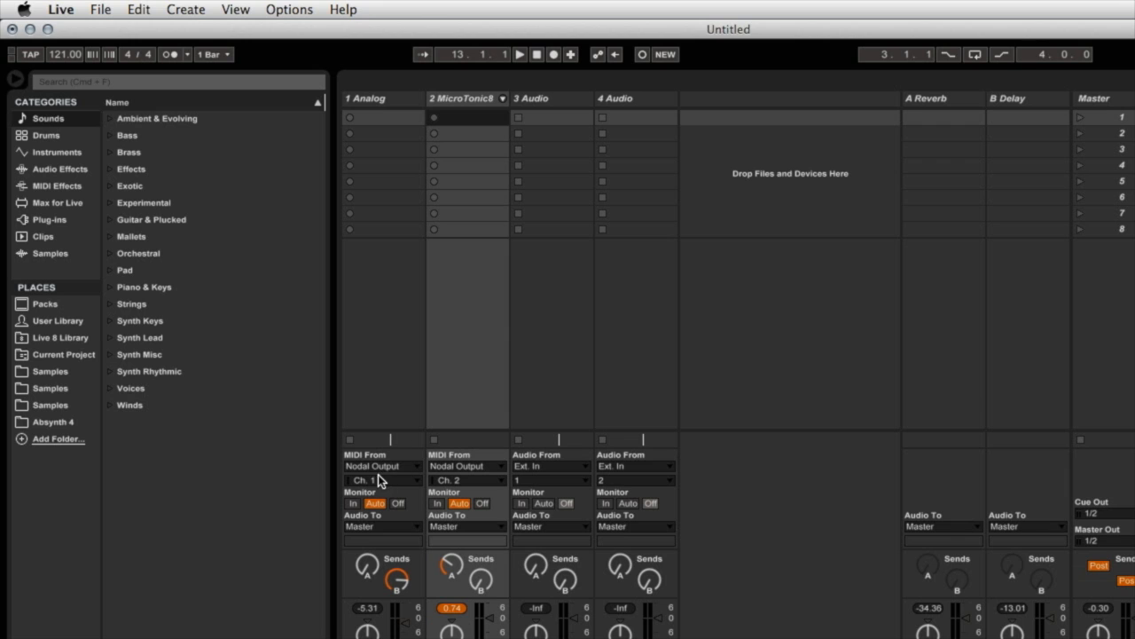
mouse_move(346, 466)
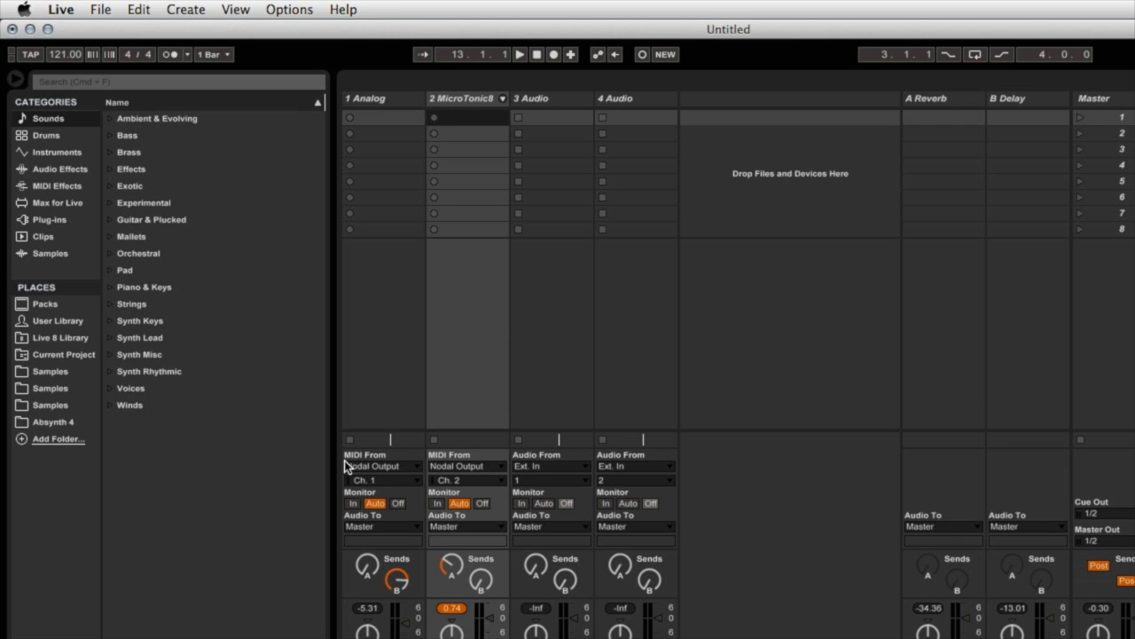
click(382, 466)
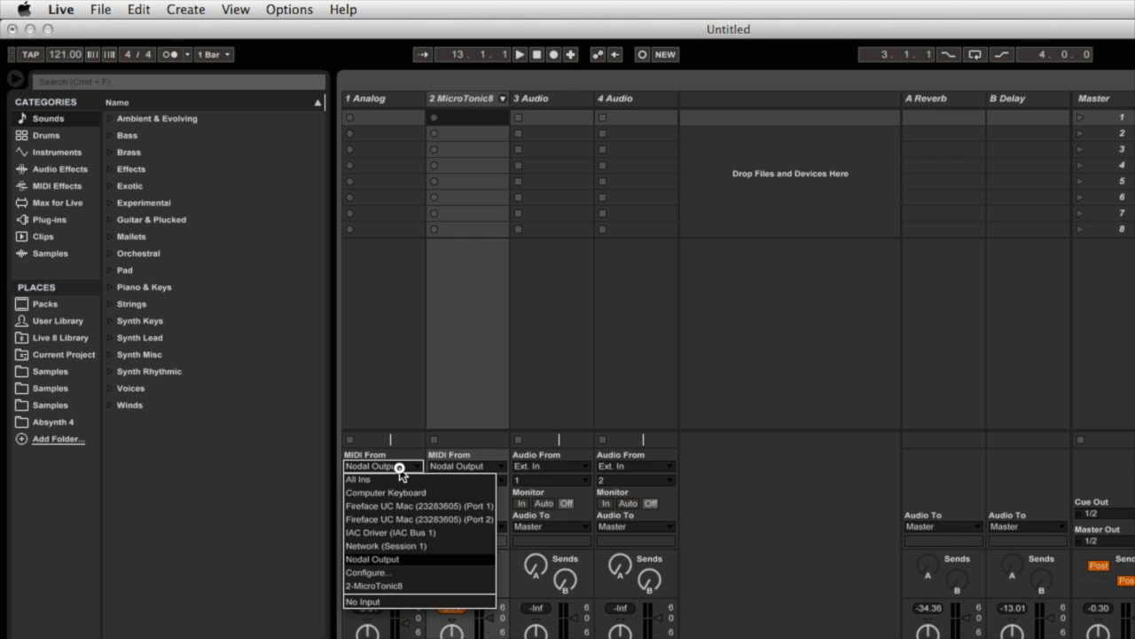
mouse_move(418, 393)
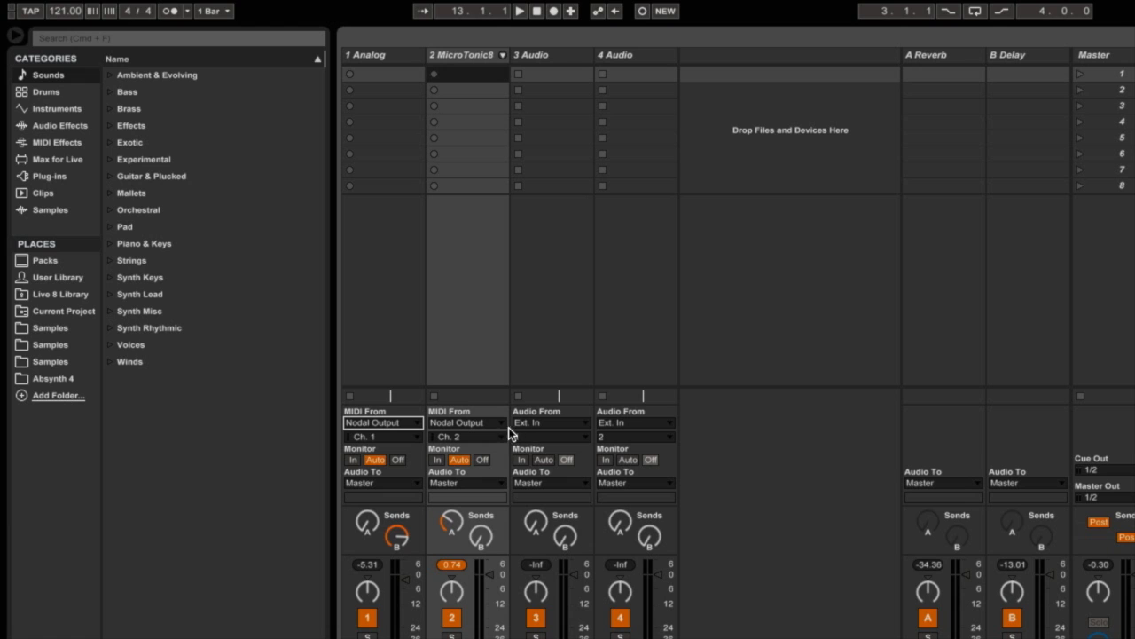
mouse_move(624, 443)
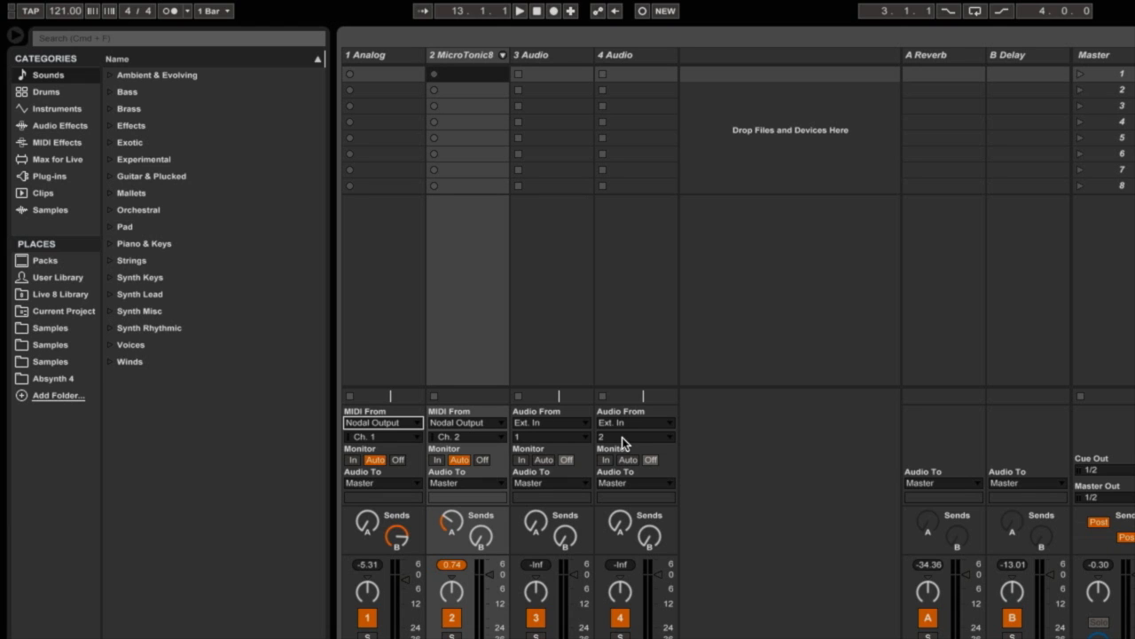
mouse_move(430, 473)
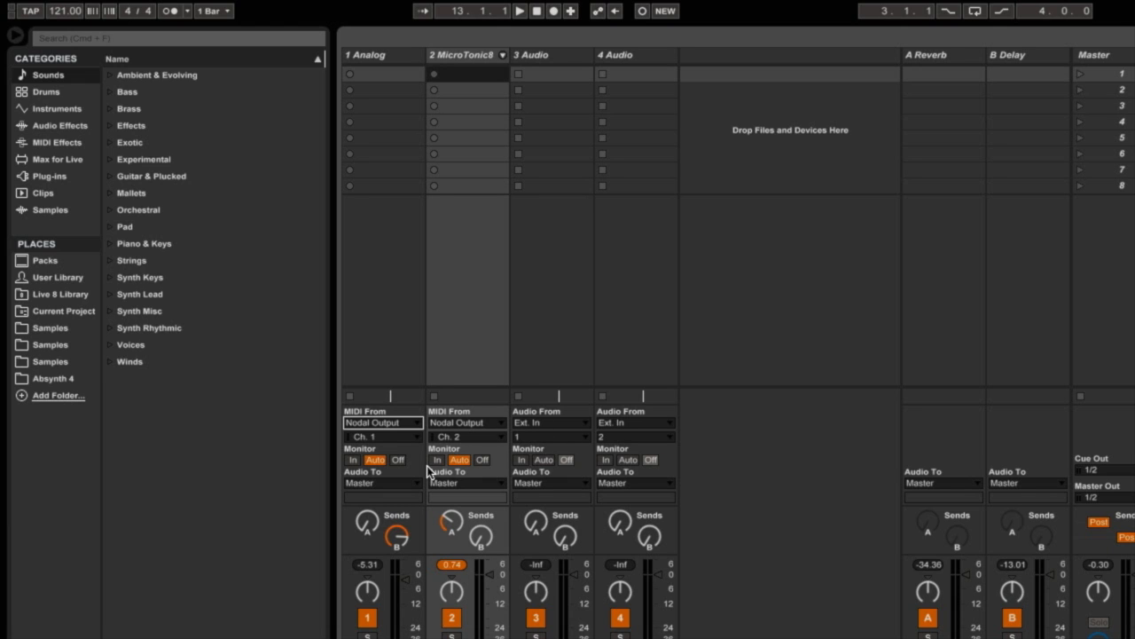
mouse_move(421, 476)
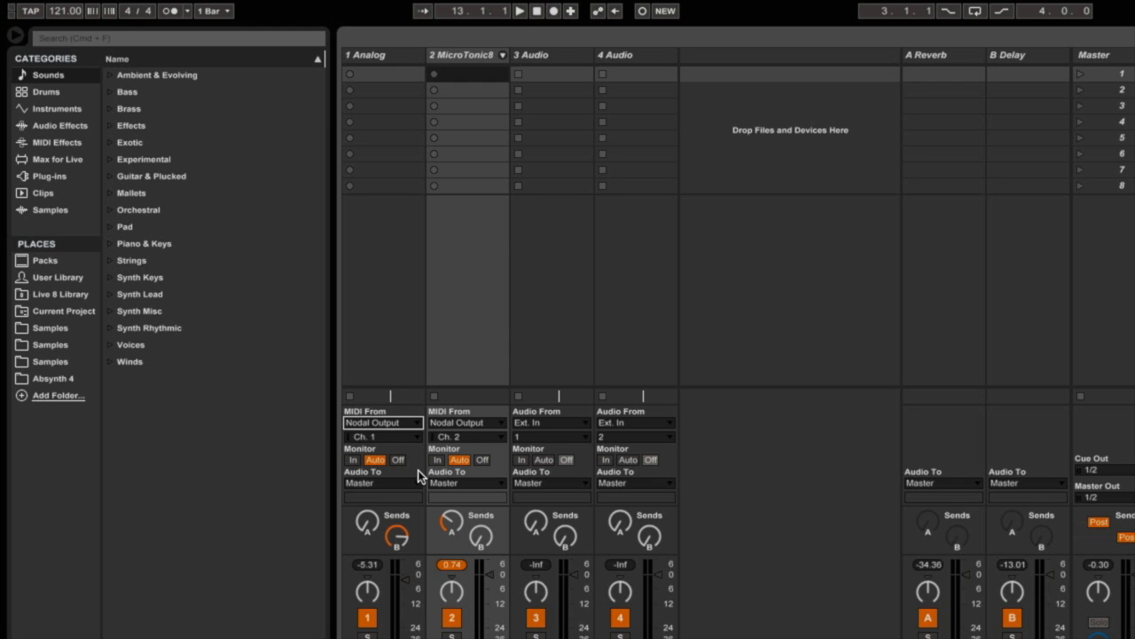
mouse_move(466, 417)
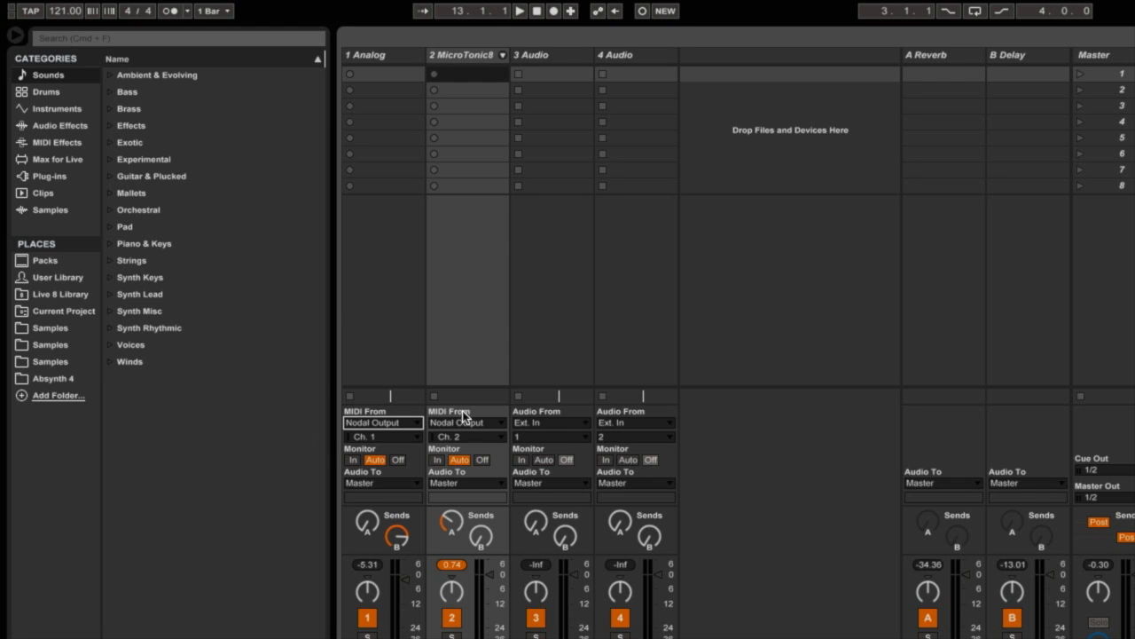